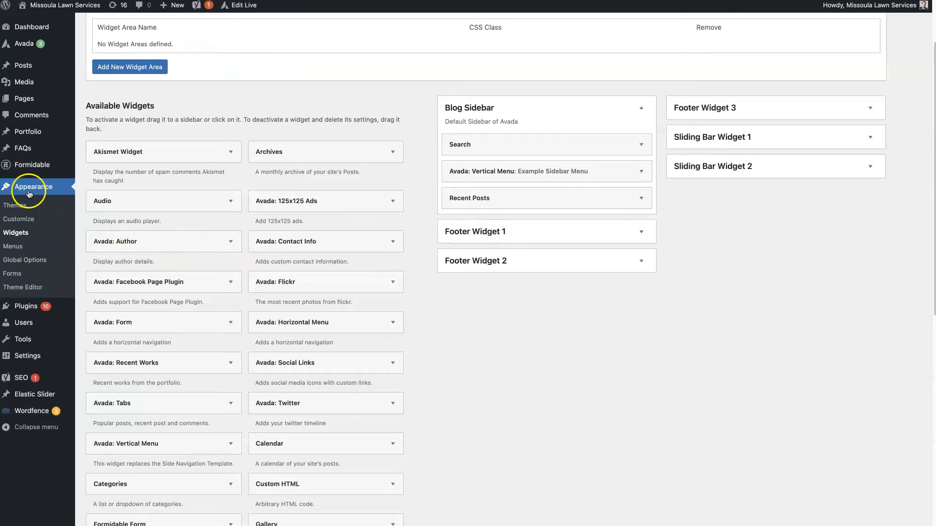
{"action": "mouse_move", "coordinate": [635, 274]}
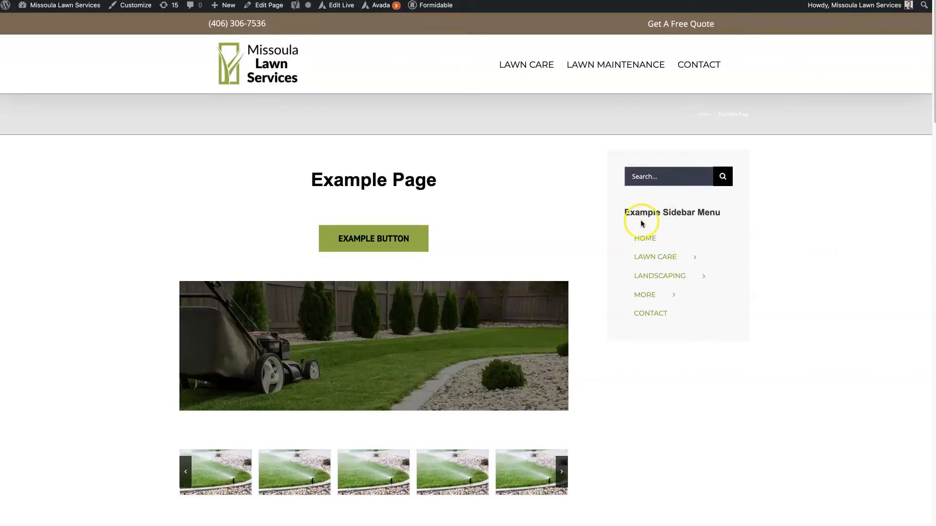
Step: Drop the Archives widget into the Blog Sidebar beneath the Recent Posts widget
{"action": "left_click", "coordinate": [654, 257]}
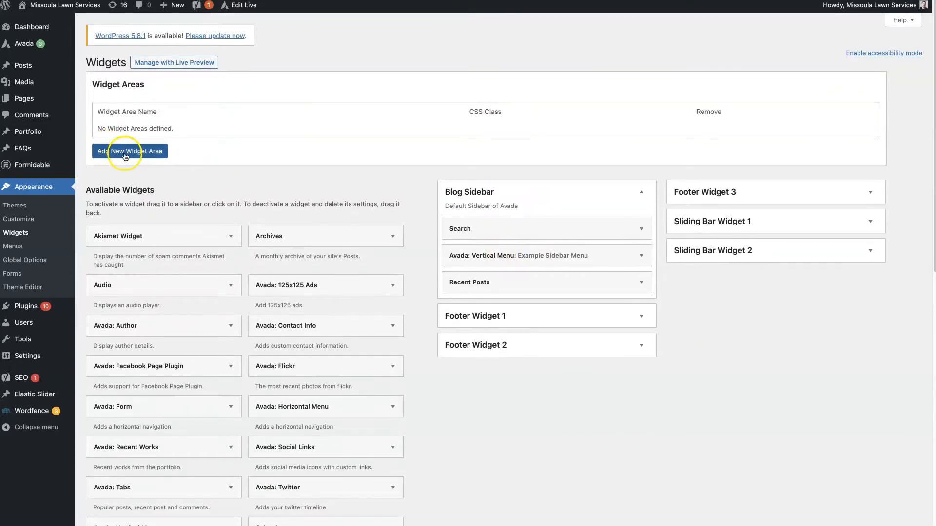
{"action": "mouse_move", "coordinate": [442, 193]}
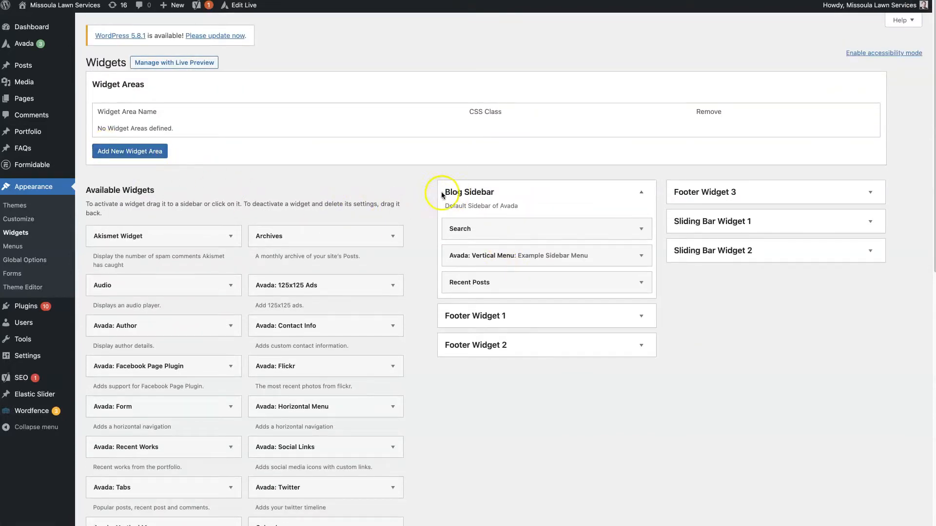
{"action": "mouse_move", "coordinate": [479, 205]}
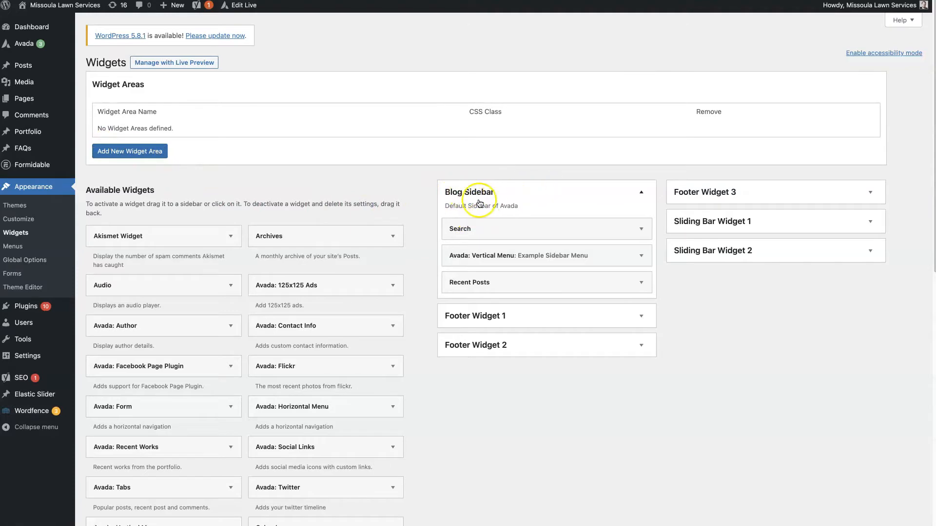
{"action": "mouse_move", "coordinate": [497, 204]}
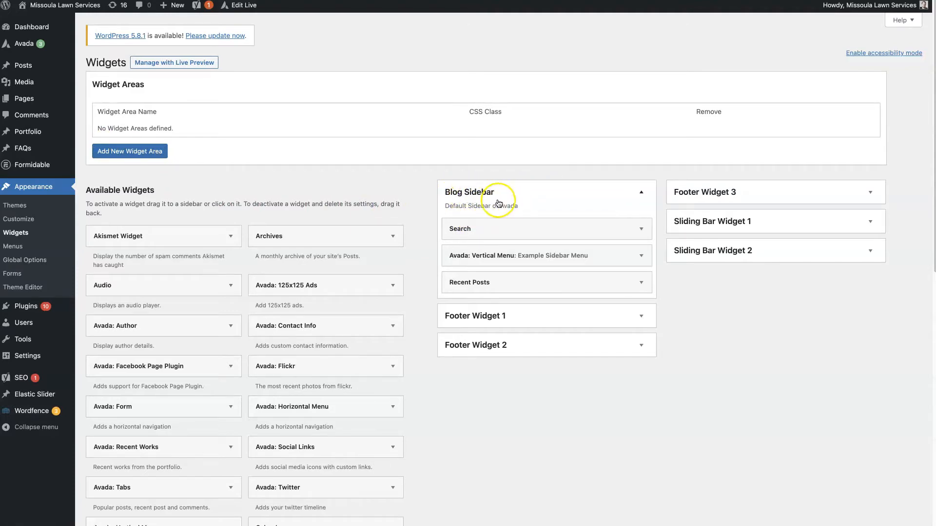
{"action": "mouse_move", "coordinate": [424, 176]}
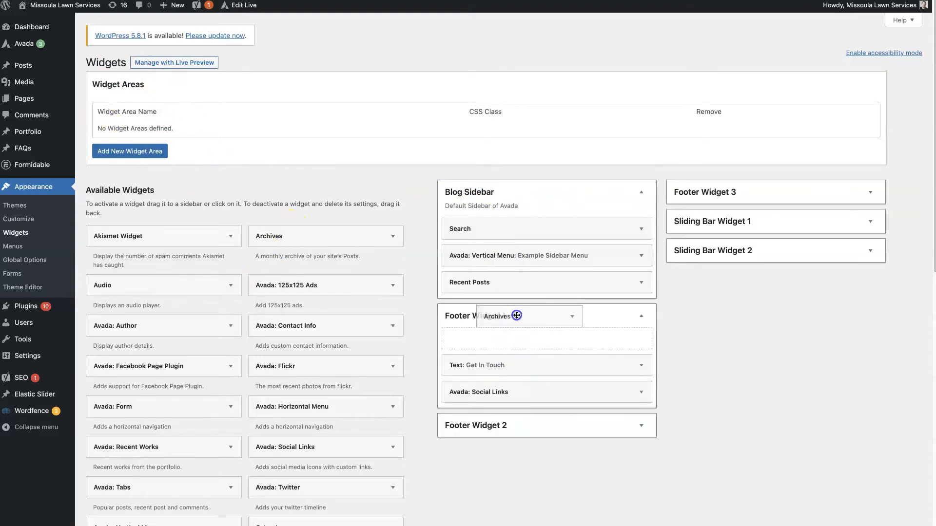
{"action": "left_click_drag", "start_coordinate": [524, 315], "coordinate": [524, 309]}
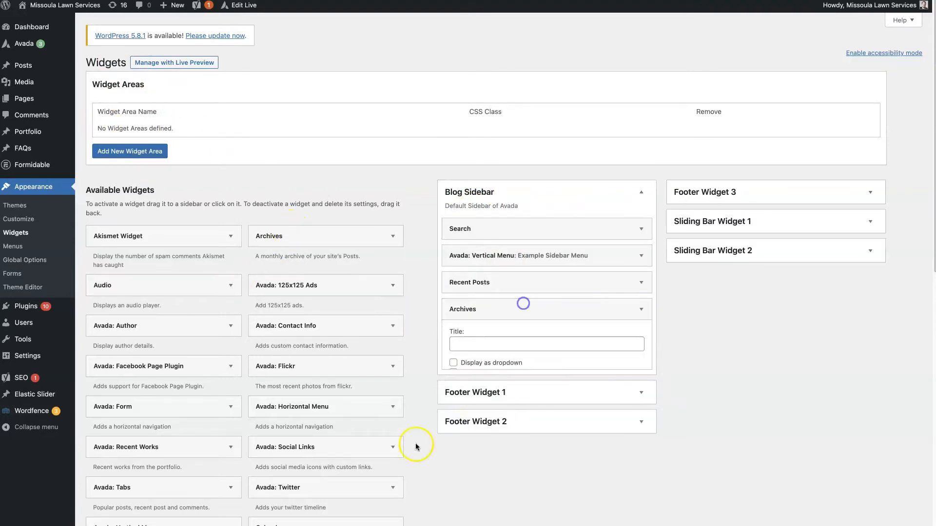
{"action": "left_click", "coordinate": [545, 308]}
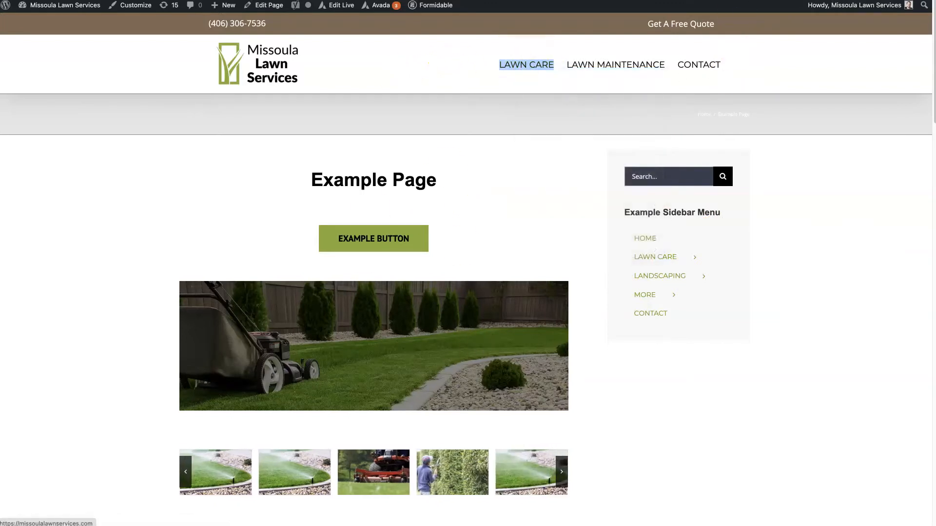
Step: Open the Example Page in the Avada Builder editor from the front end
{"action": "left_click", "coordinate": [526, 64]}
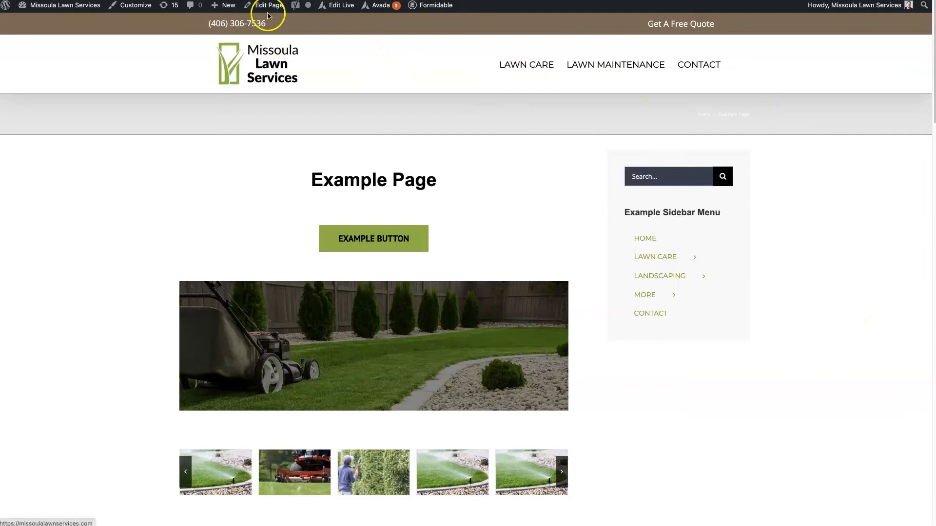
{"action": "right_click", "coordinate": [268, 5]}
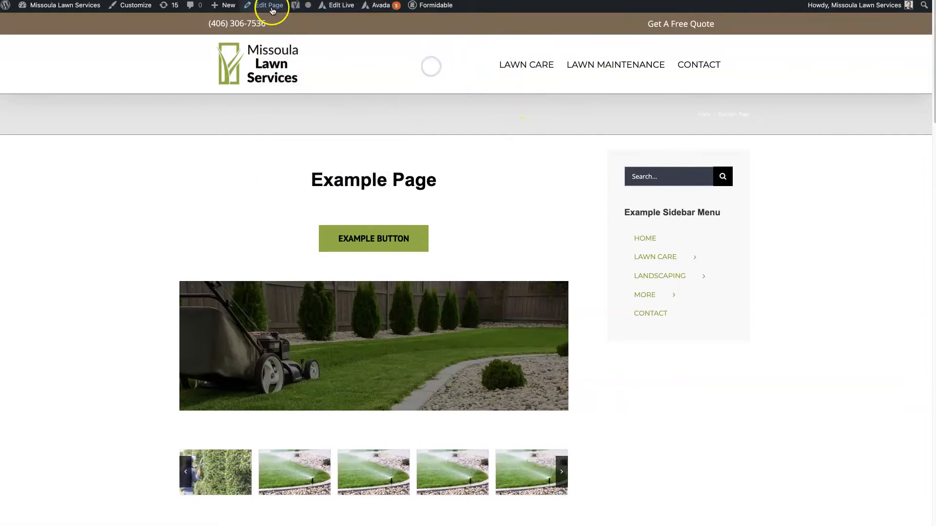
{"action": "left_click", "coordinate": [269, 6]}
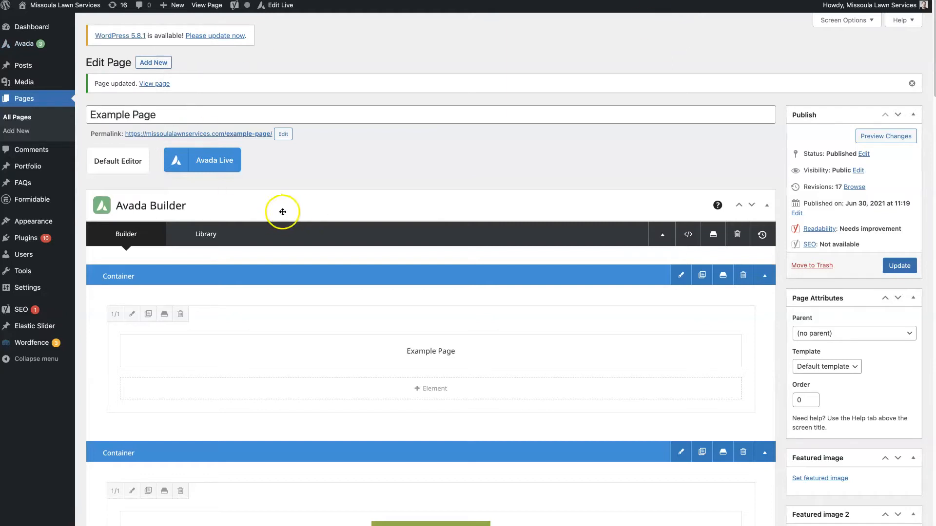
Step: Set Select Sidebar 1 to Blog Sidebar, then open Avada's global theme Options
{"action": "scroll", "scroll_direction": "down", "scroll_amount": 3}
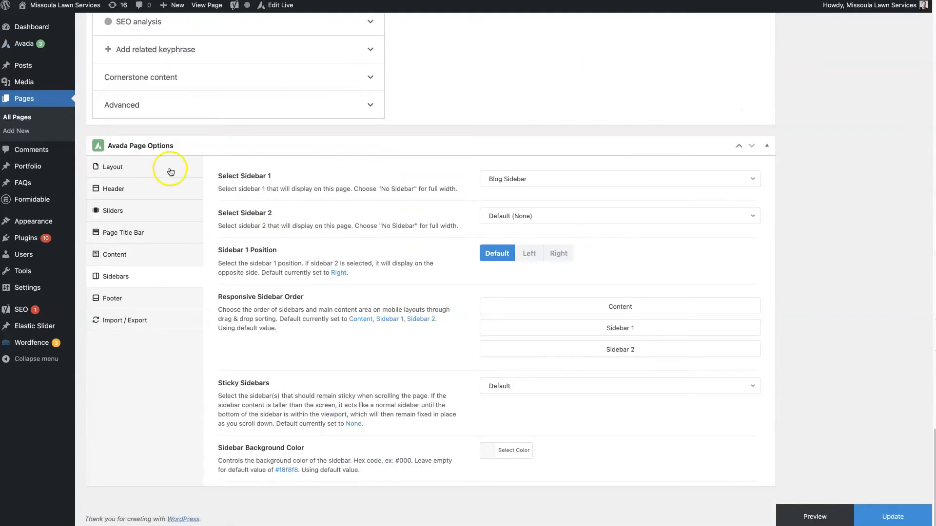
{"action": "mouse_move", "coordinate": [156, 136]}
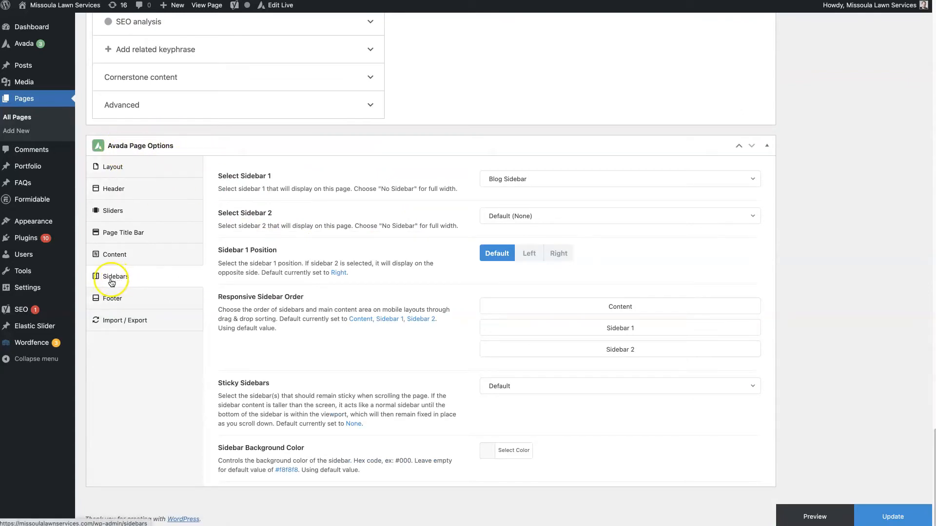
{"action": "mouse_move", "coordinate": [124, 284]}
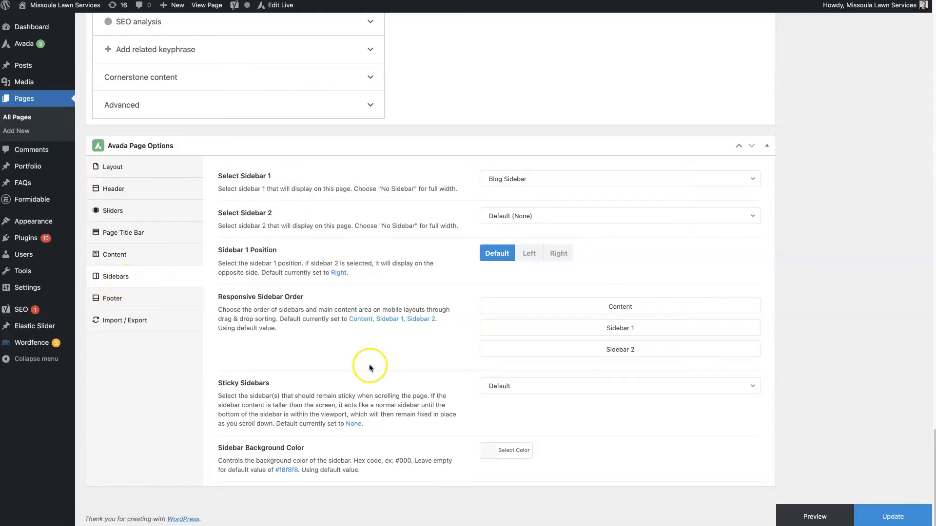
{"action": "mouse_move", "coordinate": [796, 311]}
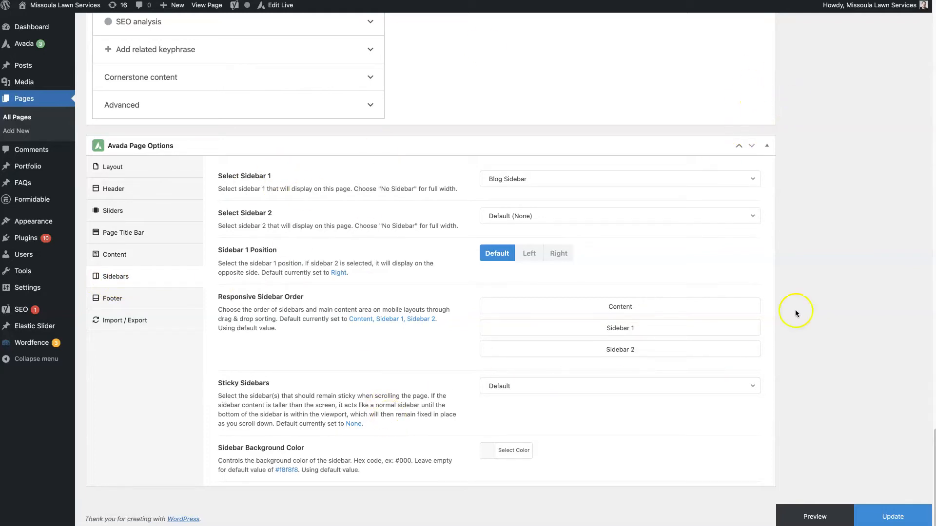
{"action": "mouse_move", "coordinate": [809, 332]}
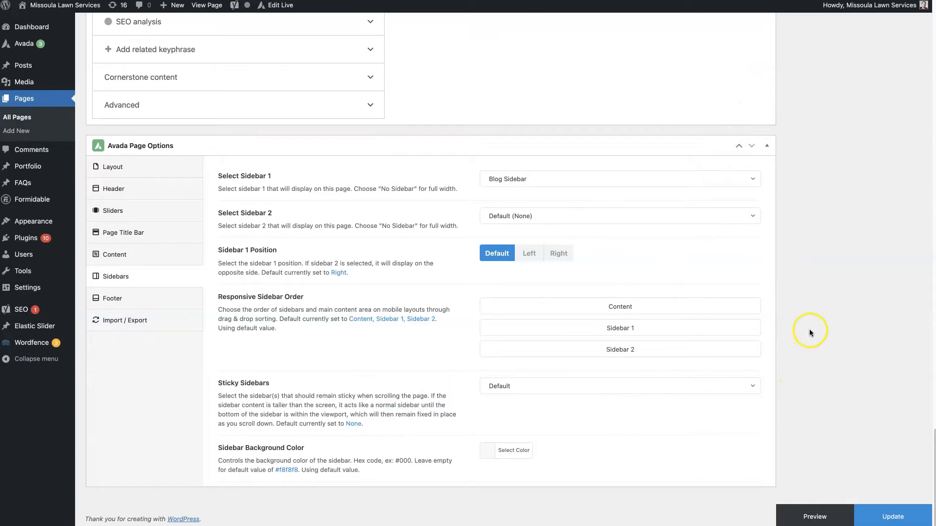
{"action": "mouse_move", "coordinate": [572, 168]}
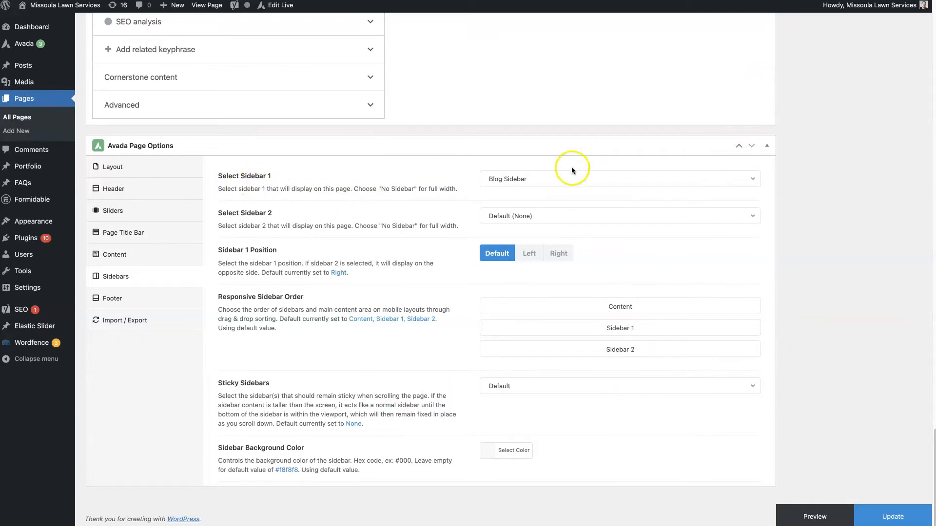
{"action": "left_click", "coordinate": [618, 178]}
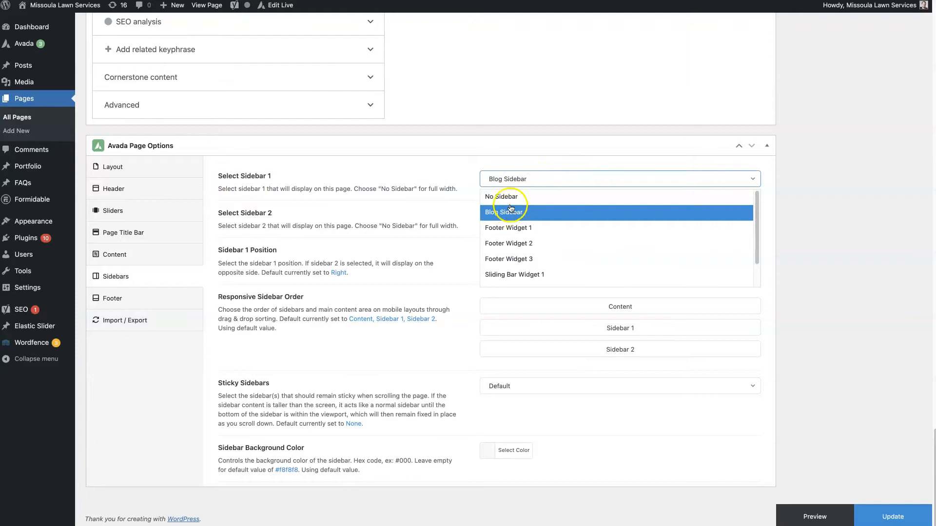
{"action": "left_click", "coordinate": [505, 197]}
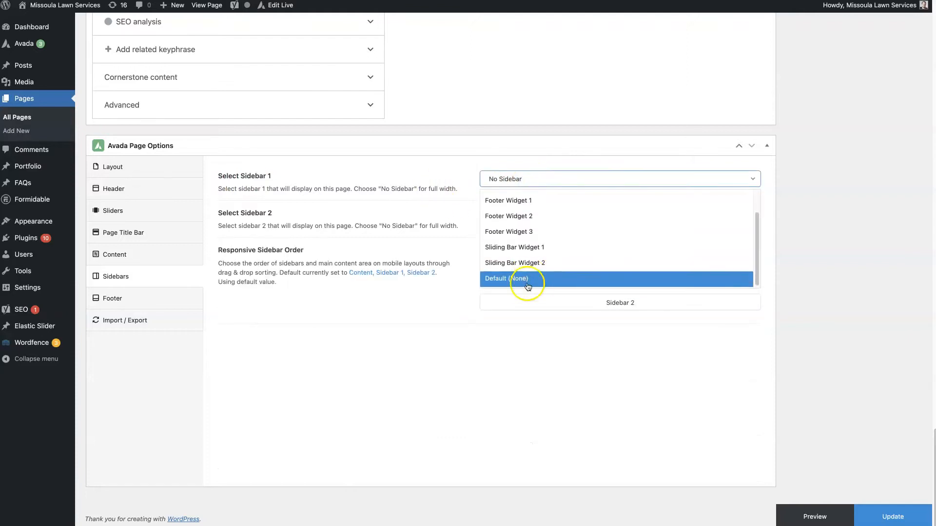
{"action": "left_click", "coordinate": [507, 279]}
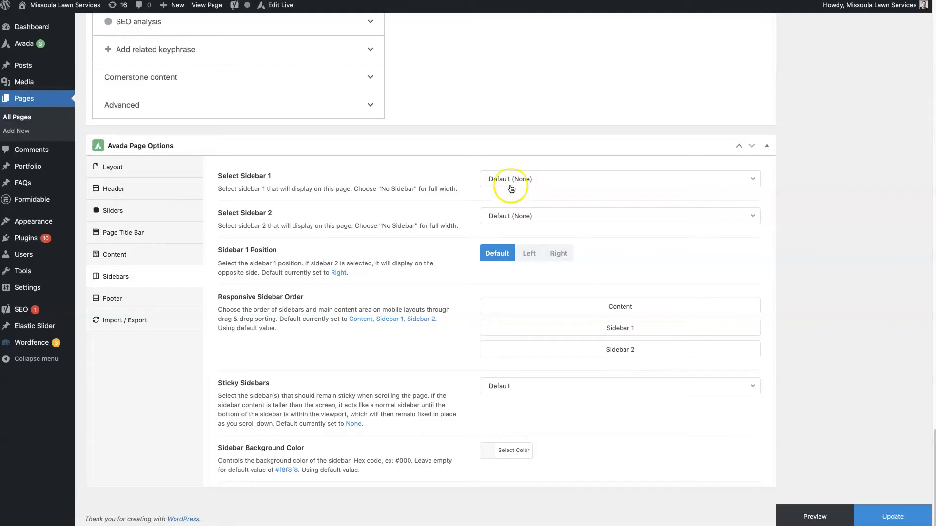
{"action": "mouse_move", "coordinate": [517, 174]}
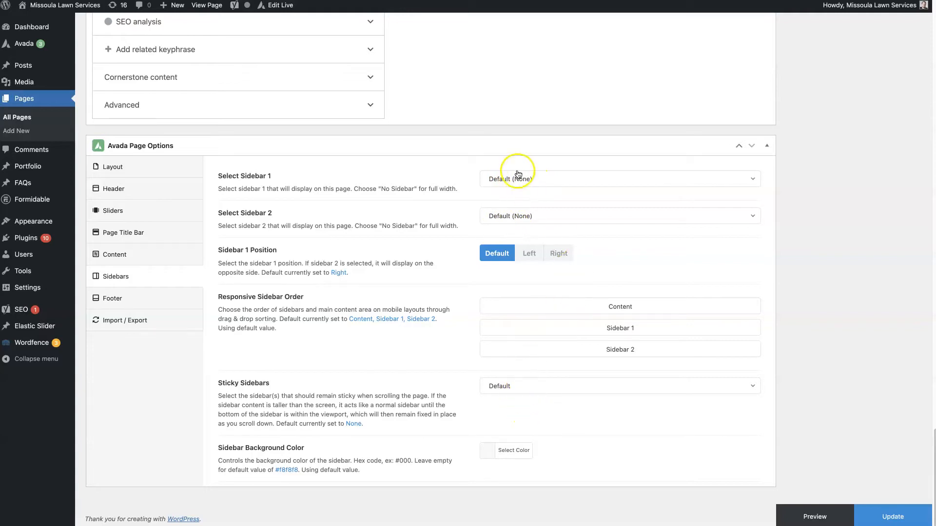
{"action": "mouse_move", "coordinate": [770, 46]}
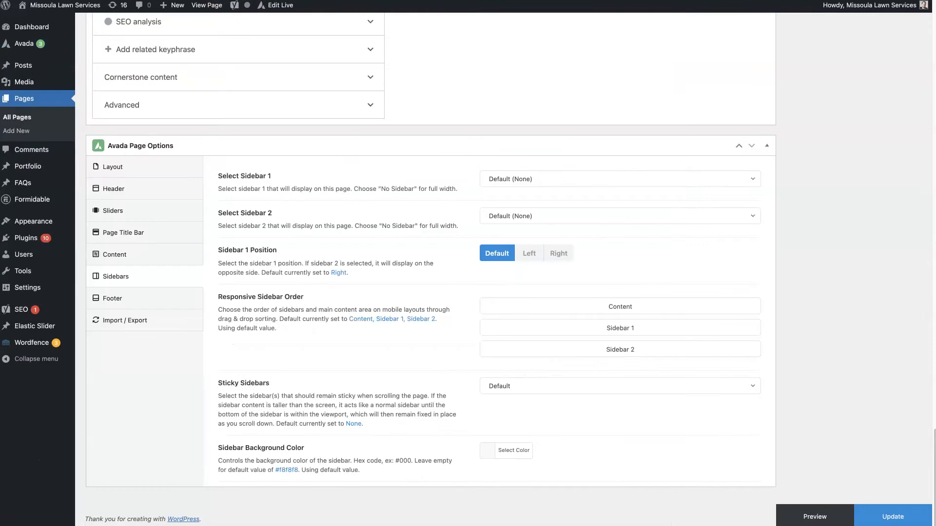
{"action": "mouse_move", "coordinate": [579, 190]}
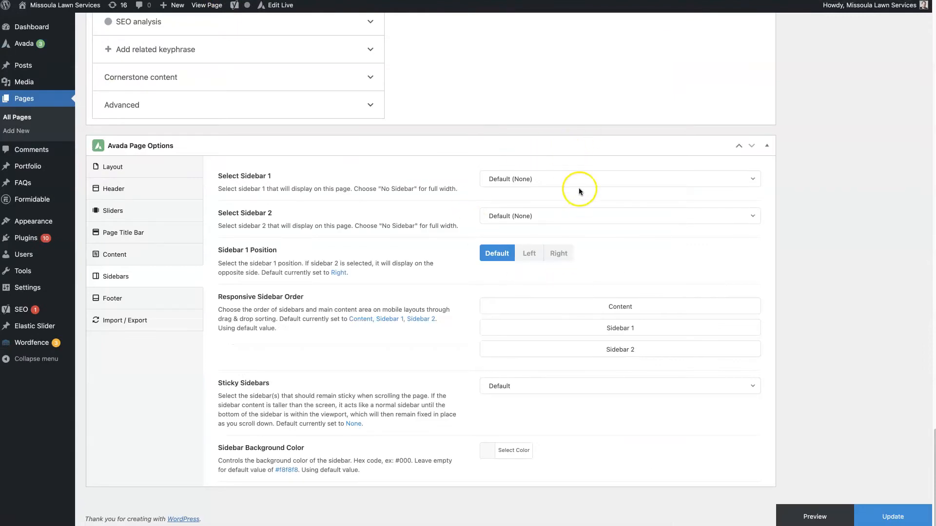
{"action": "mouse_move", "coordinate": [534, 231]}
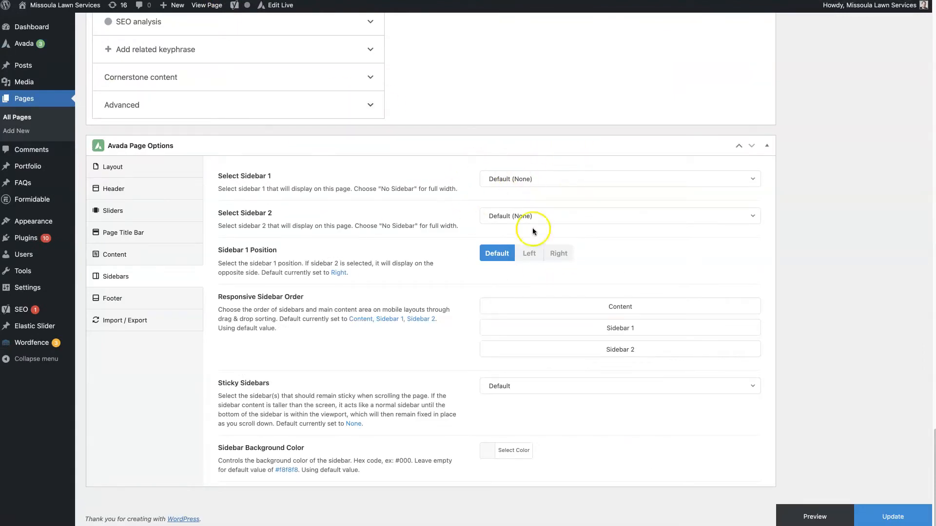
{"action": "mouse_move", "coordinate": [468, 184]}
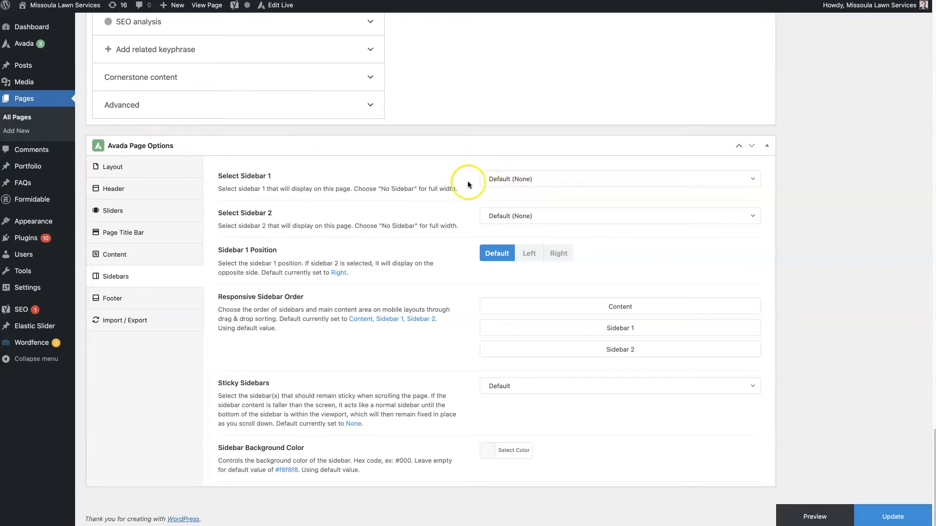
{"action": "left_click", "coordinate": [619, 179]}
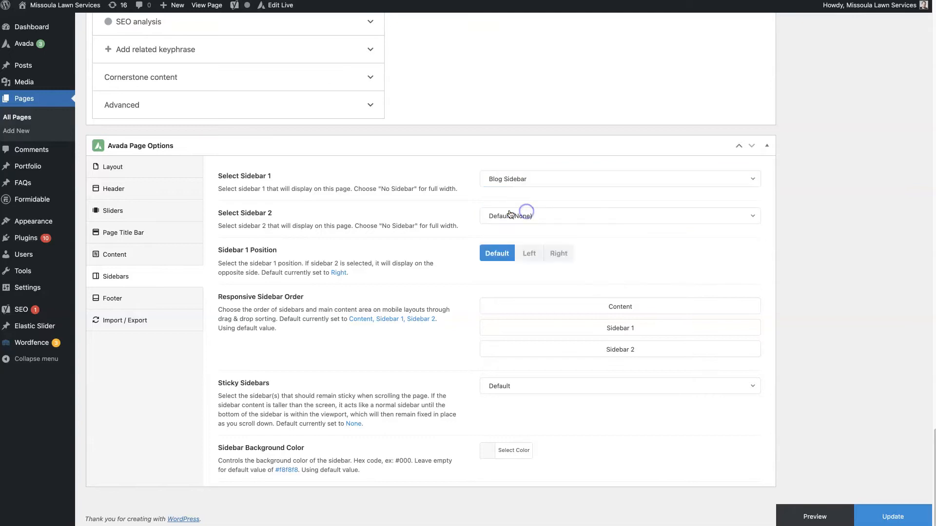
{"action": "left_click", "coordinate": [619, 215]}
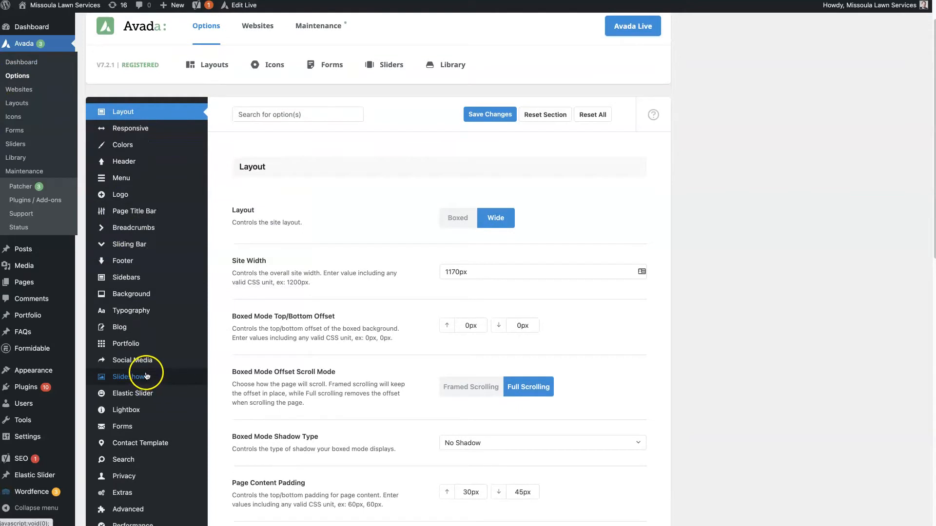
Step: Under Sidebars > Pages, switch Global Page Sidebar 1 to Blog Sidebar, then back to None
{"action": "left_click", "coordinate": [126, 277]}
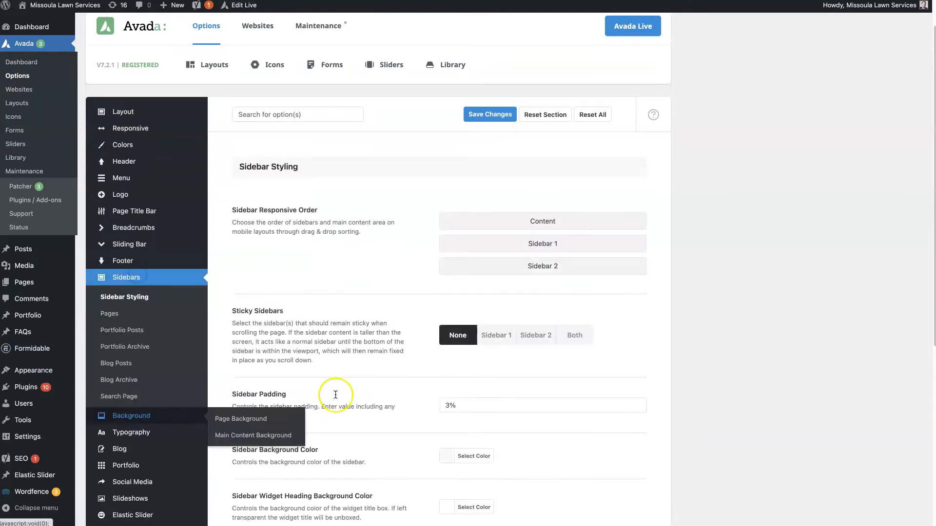
{"action": "mouse_move", "coordinate": [365, 291]}
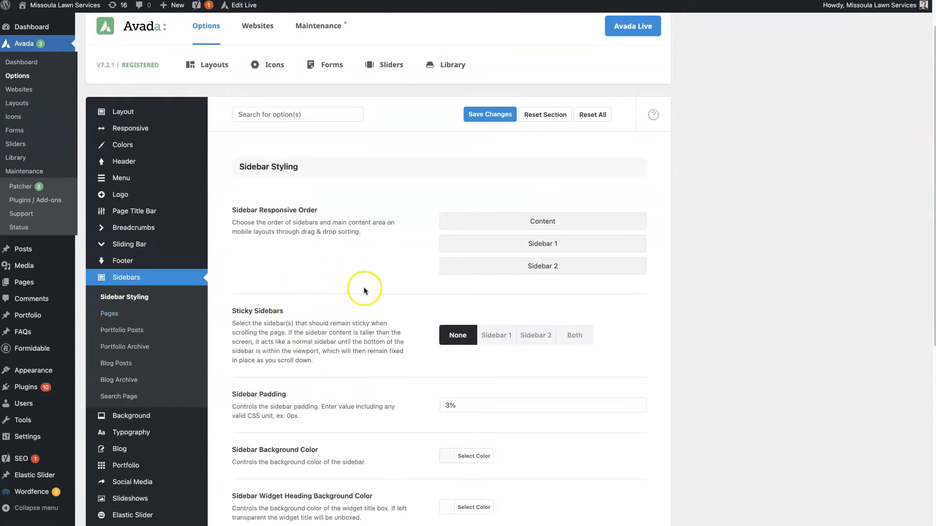
{"action": "left_click", "coordinate": [109, 313]}
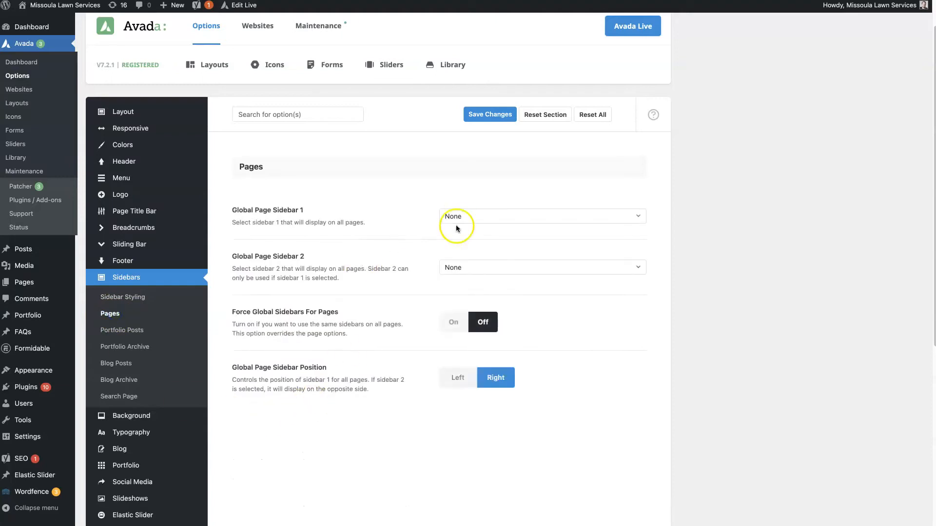
{"action": "left_click", "coordinate": [540, 215]}
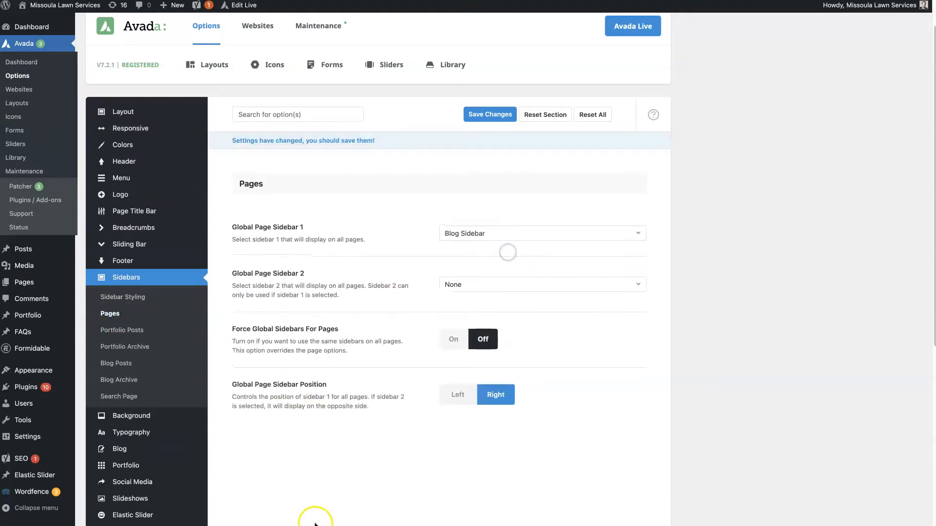
{"action": "left_click", "coordinate": [540, 233]}
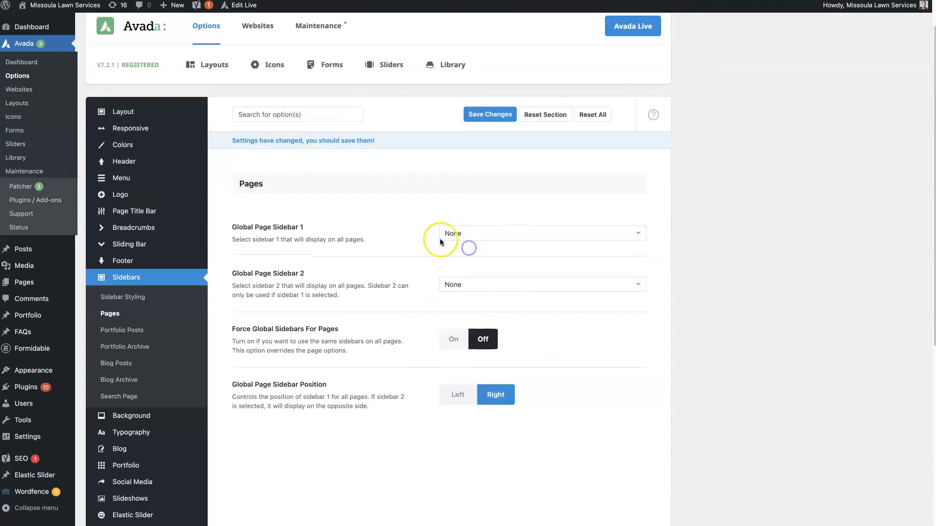
{"action": "mouse_move", "coordinate": [810, 47]}
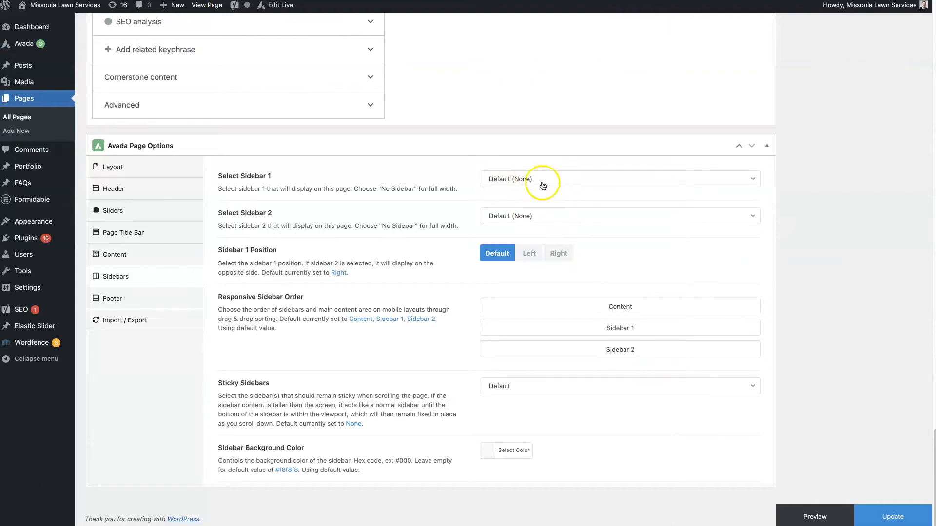
Step: Choose Blog Sidebar as the page's Sidebar 1 and update the page
{"action": "left_click", "coordinate": [24, 44]}
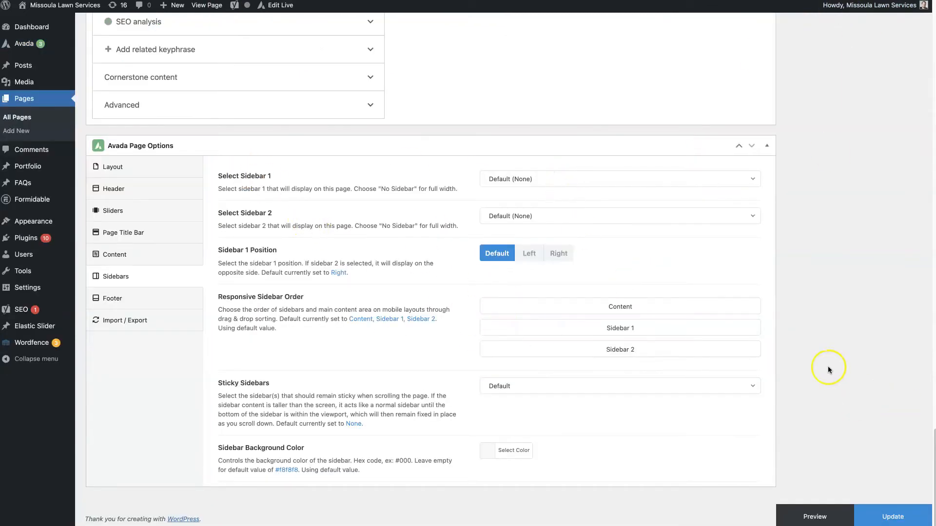
{"action": "left_click", "coordinate": [619, 178]}
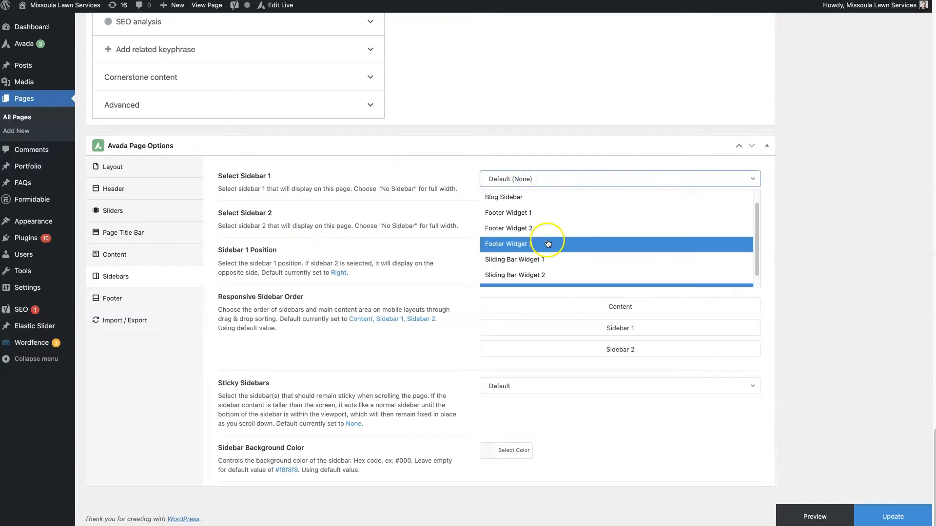
{"action": "left_click", "coordinate": [503, 197]}
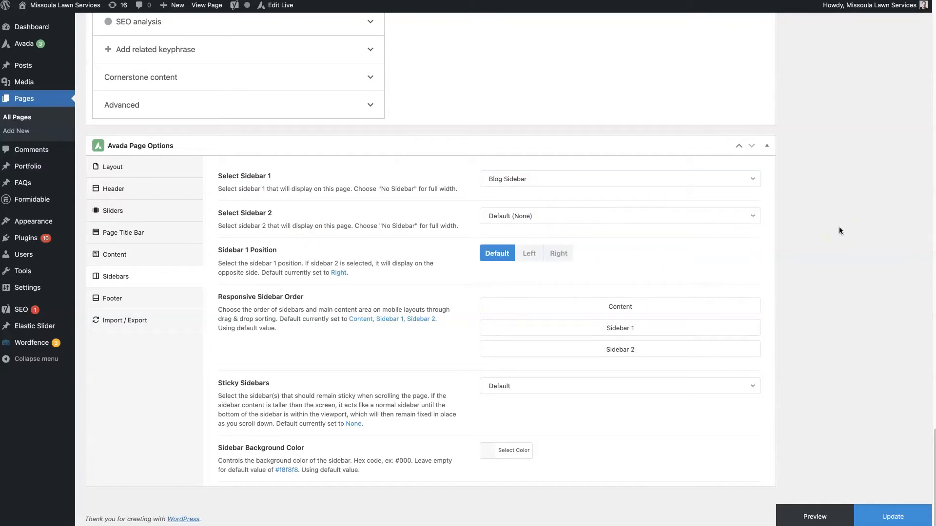
{"action": "mouse_move", "coordinate": [675, 307]}
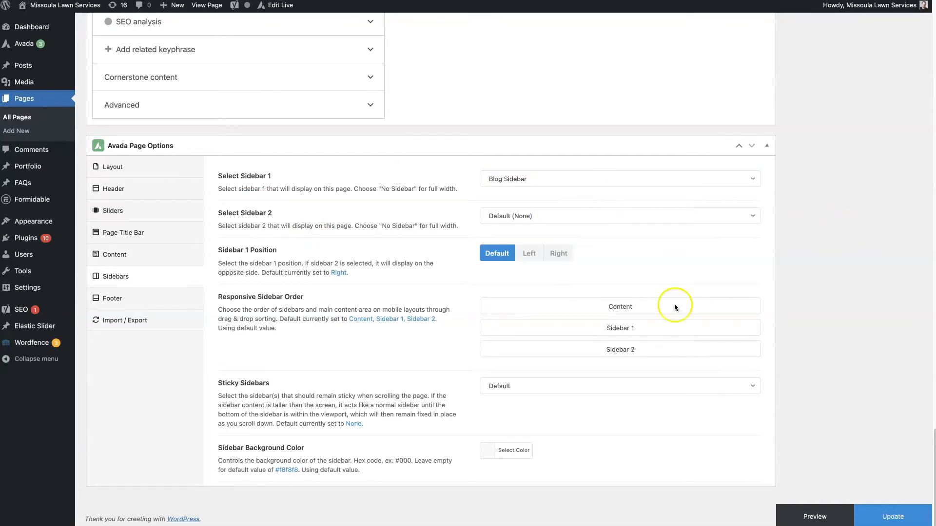
{"action": "left_click", "coordinate": [891, 517]}
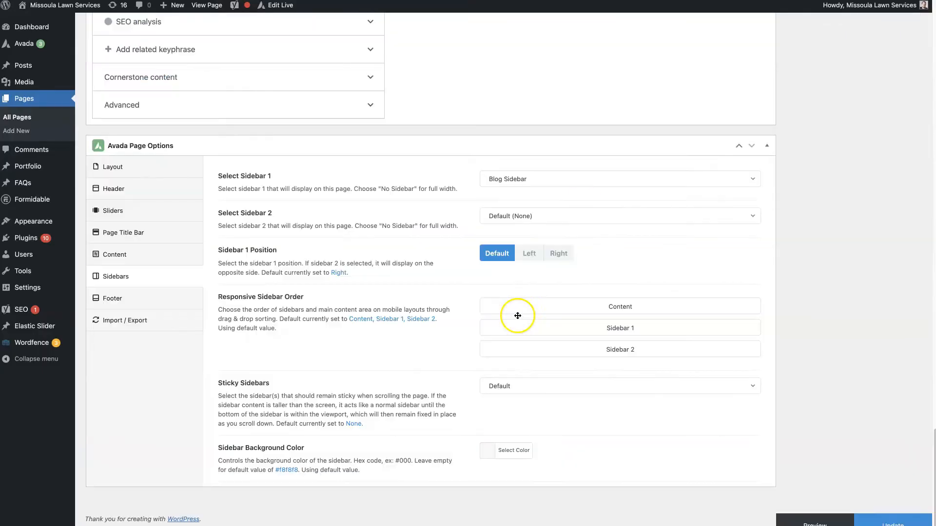
Step: Try Left for the Sidebar 1 Position, then set it back to Default
{"action": "left_click", "coordinate": [618, 179]}
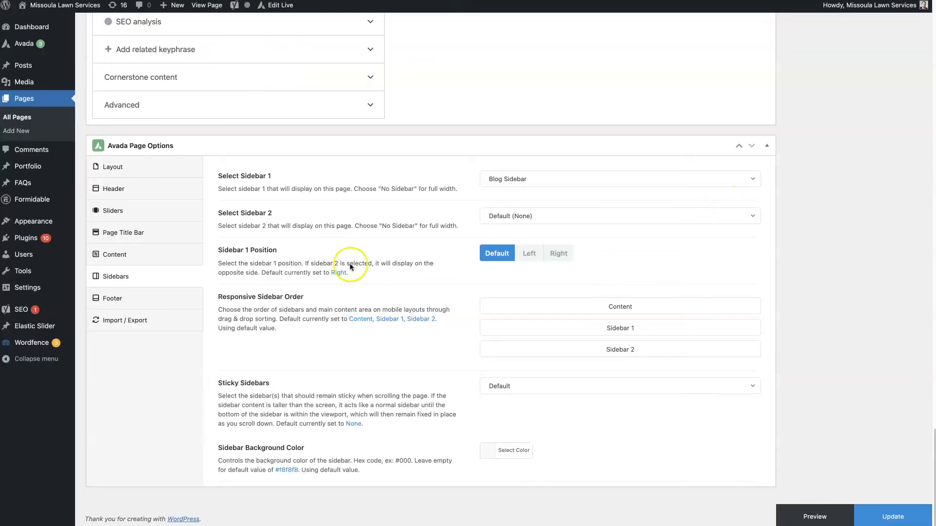
{"action": "mouse_move", "coordinate": [256, 222]}
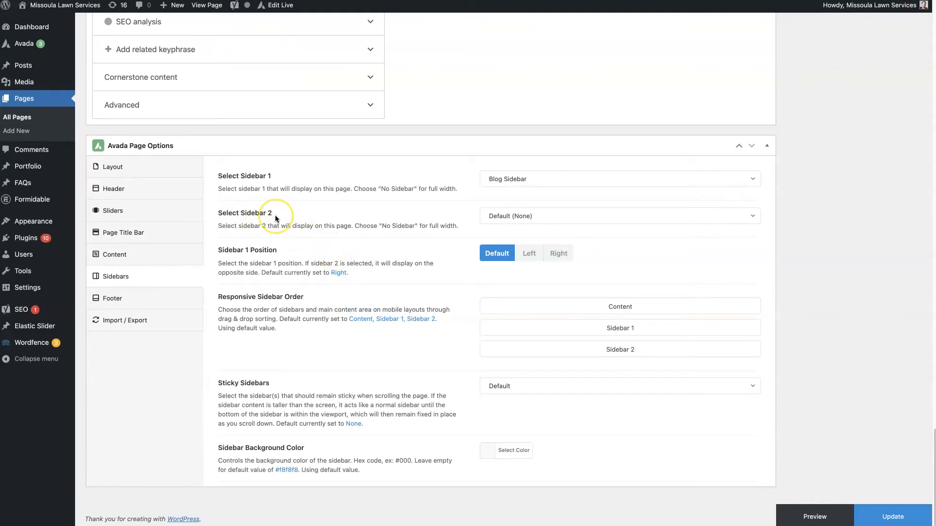
{"action": "mouse_move", "coordinate": [351, 221]}
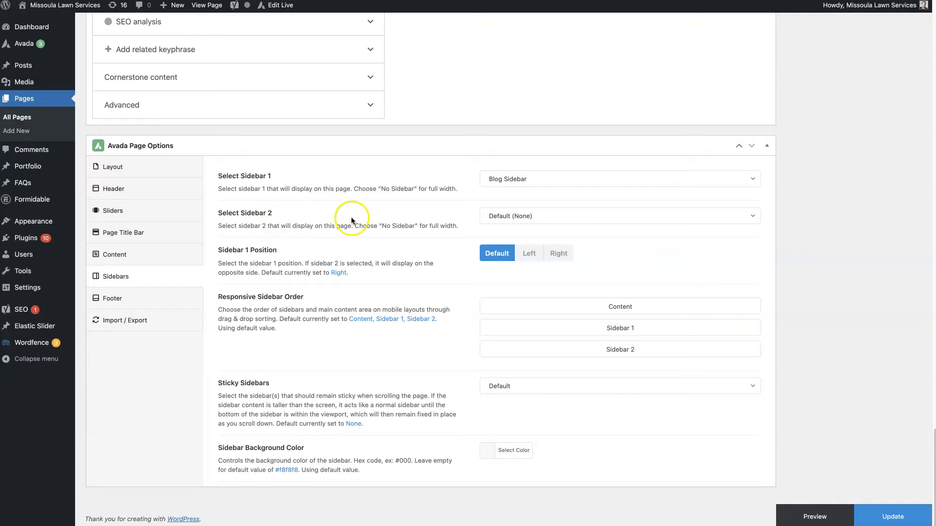
{"action": "mouse_move", "coordinate": [245, 252]}
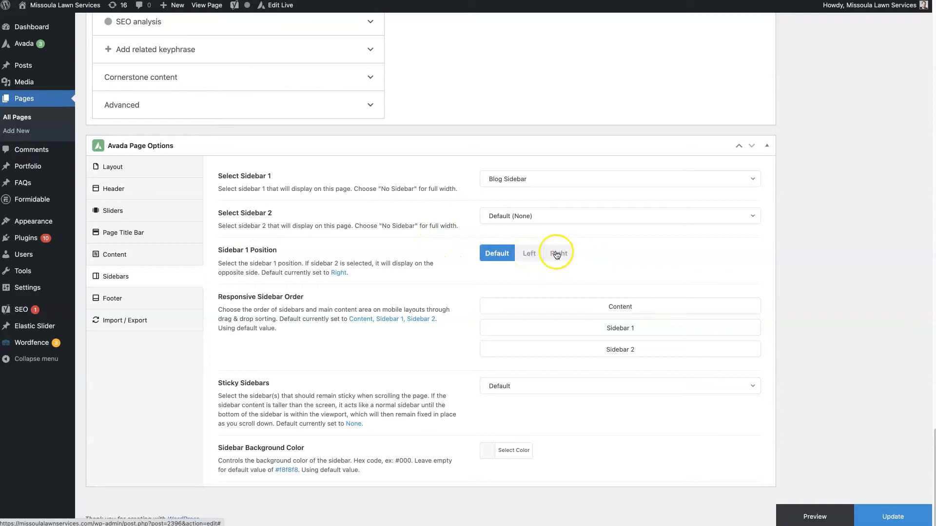
{"action": "left_click", "coordinate": [528, 253]}
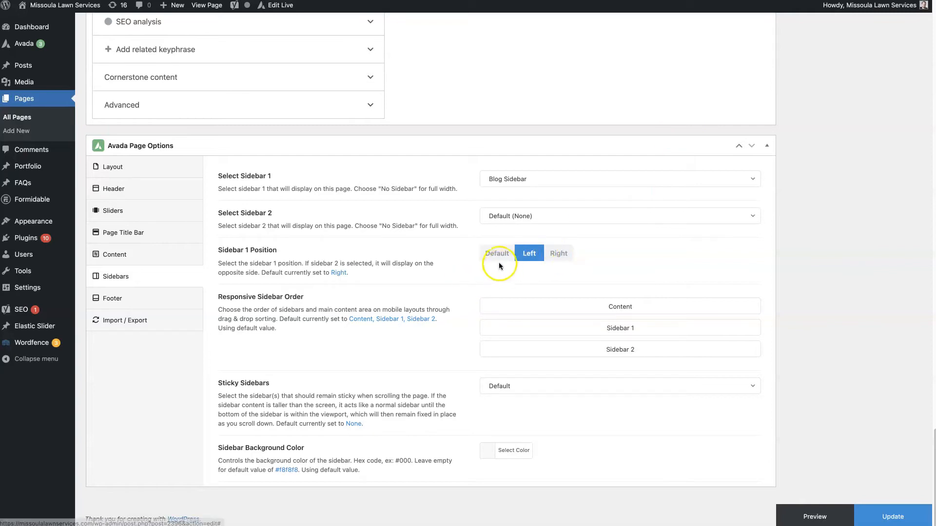
{"action": "left_click", "coordinate": [496, 252]}
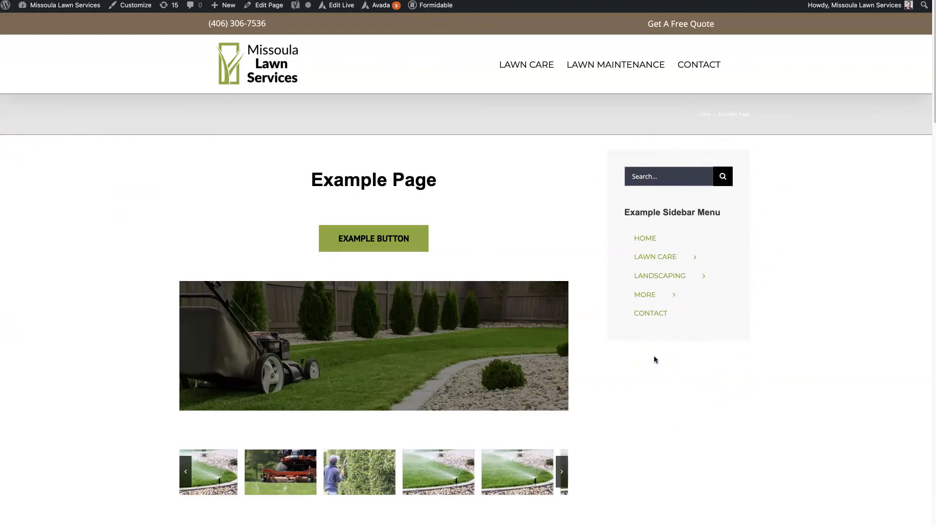
Step: Leave the live Example Page and return to the editor's Sidebars page options
{"action": "left_click", "coordinate": [561, 472]}
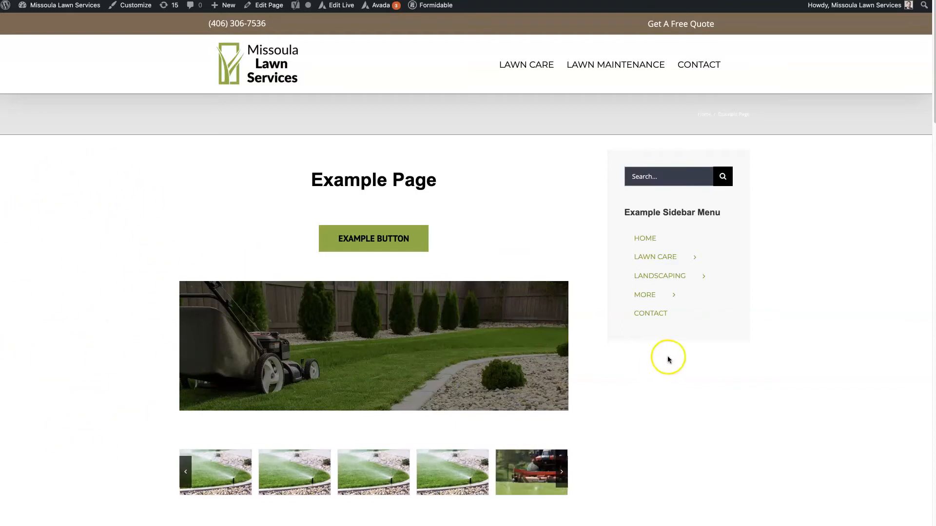
{"action": "left_click", "coordinate": [264, 5]}
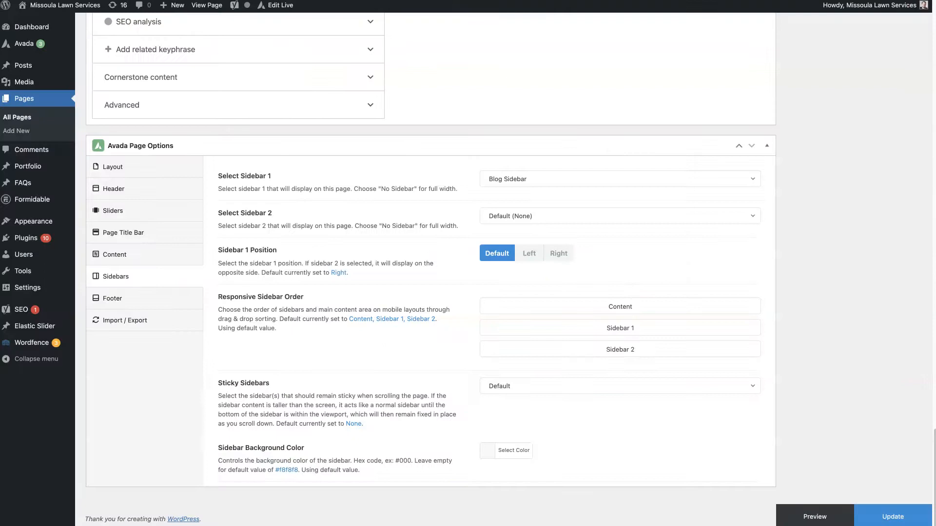
{"action": "mouse_move", "coordinate": [558, 253]}
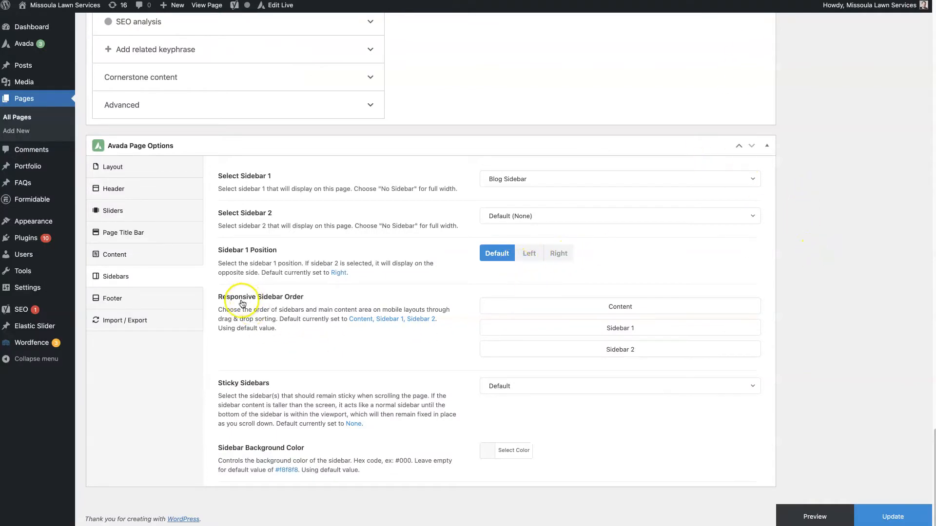
{"action": "mouse_move", "coordinate": [340, 297]}
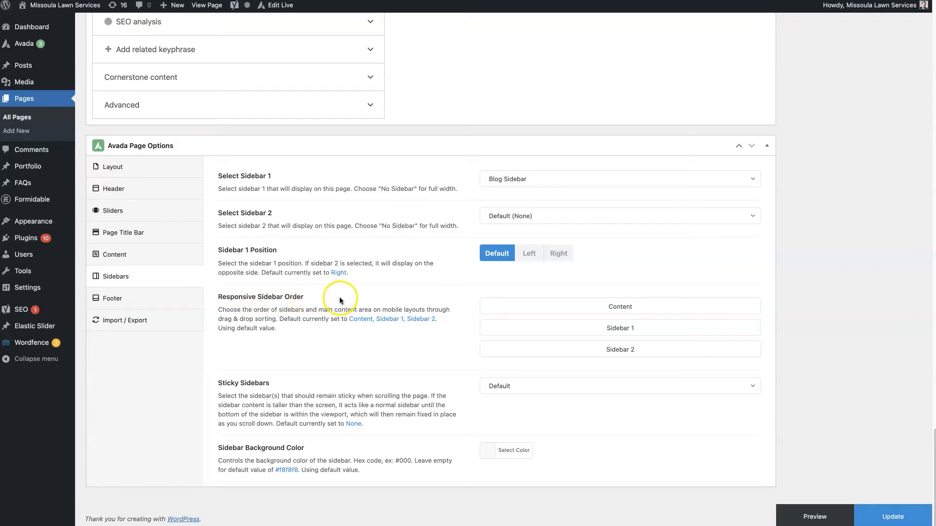
Step: Drag Sidebar 1 above Content in Responsive Sidebar Order, then drag Content back to the top
{"action": "left_click_drag", "start_coordinate": [620, 306], "coordinate": [620, 327]}
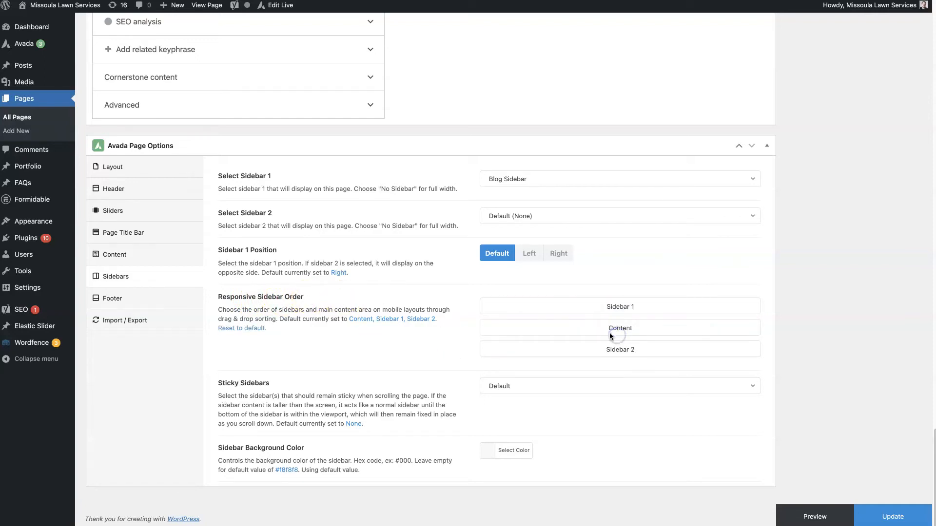
{"action": "left_click_drag", "start_coordinate": [619, 327], "coordinate": [620, 306]}
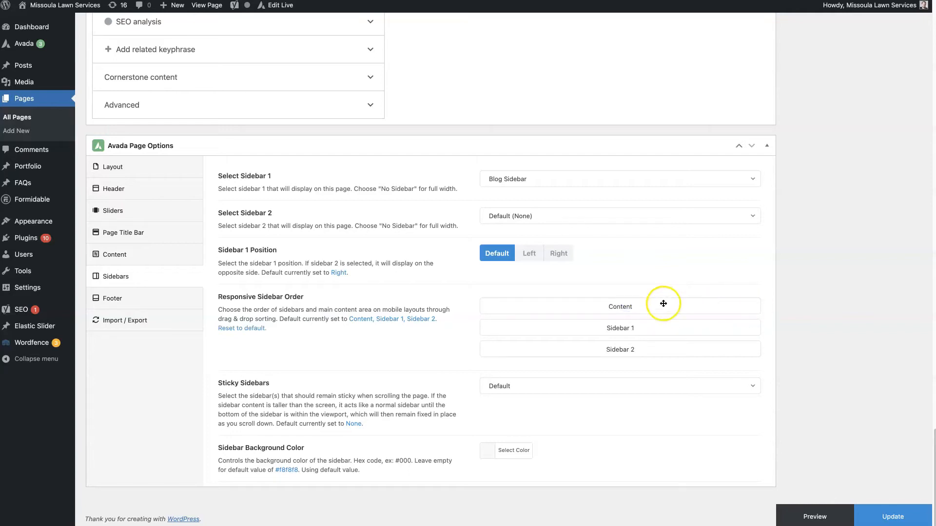
{"action": "mouse_move", "coordinate": [631, 327]}
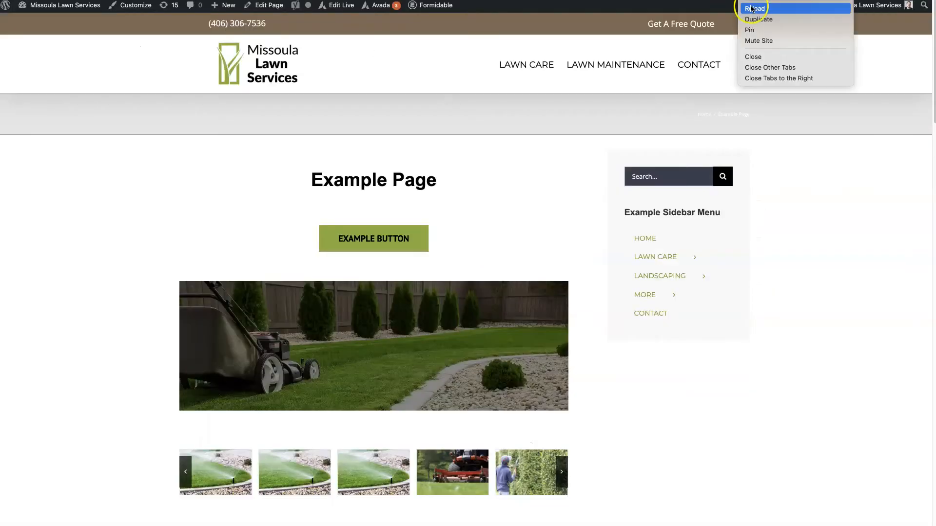
Step: Reload the live page, preview it at mobile width, then reopen the page's sidebar settings
{"action": "left_click", "coordinate": [755, 8]}
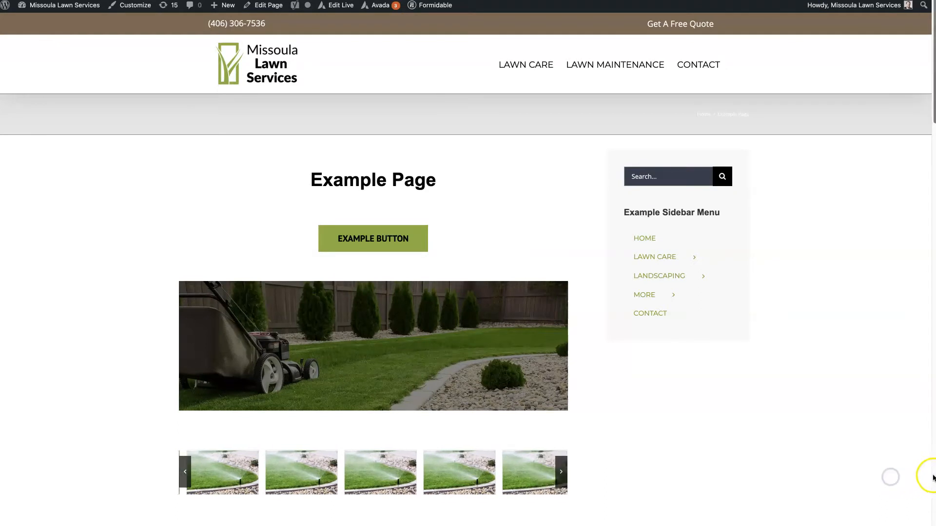
{"action": "left_click", "coordinate": [560, 473]}
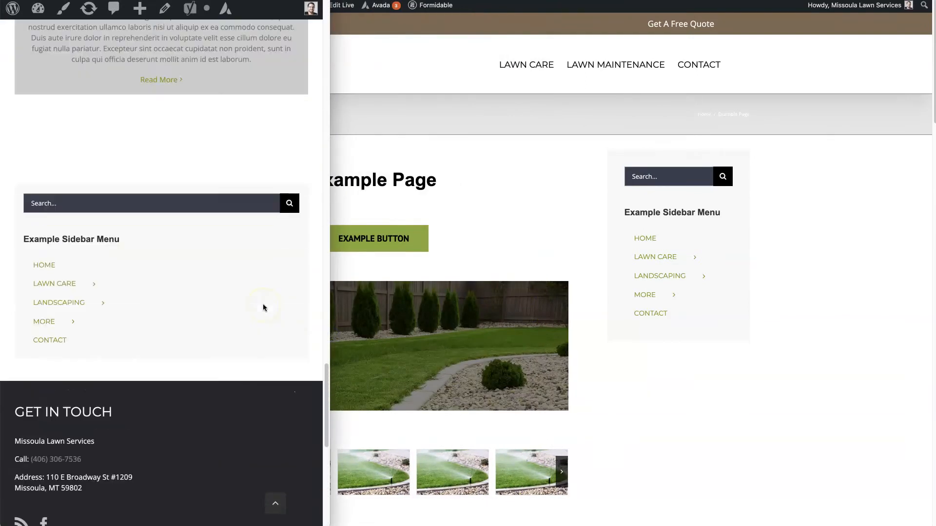
{"action": "left_click", "coordinate": [54, 283]}
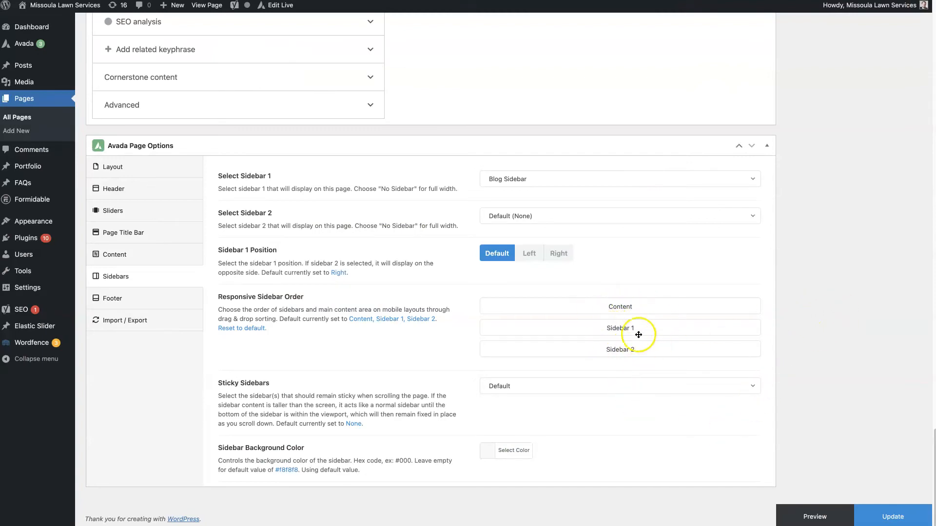
Step: Scroll down to the Sticky Sidebars dropdown and list its choices, still set to Default
{"action": "left_click_drag", "start_coordinate": [638, 334], "coordinate": [625, 306]}
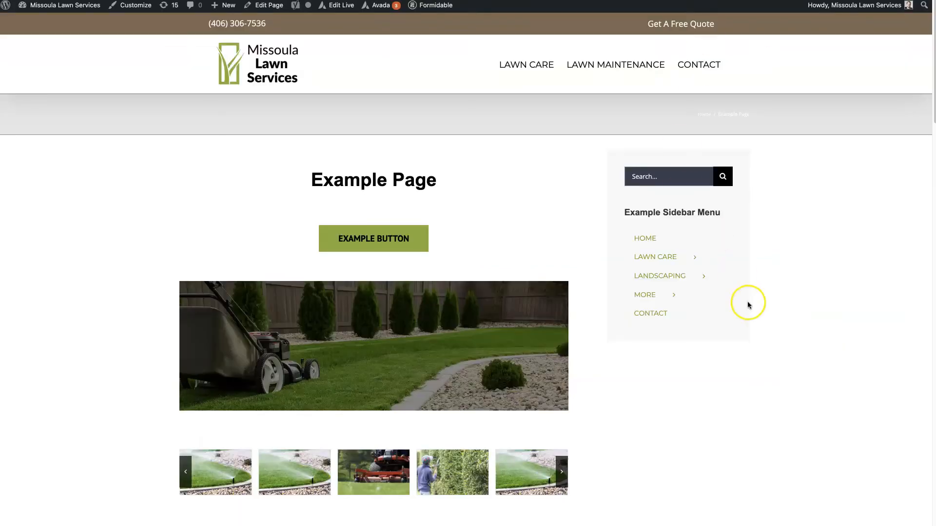
{"action": "scroll", "scroll_direction": "down", "scroll_amount": 3}
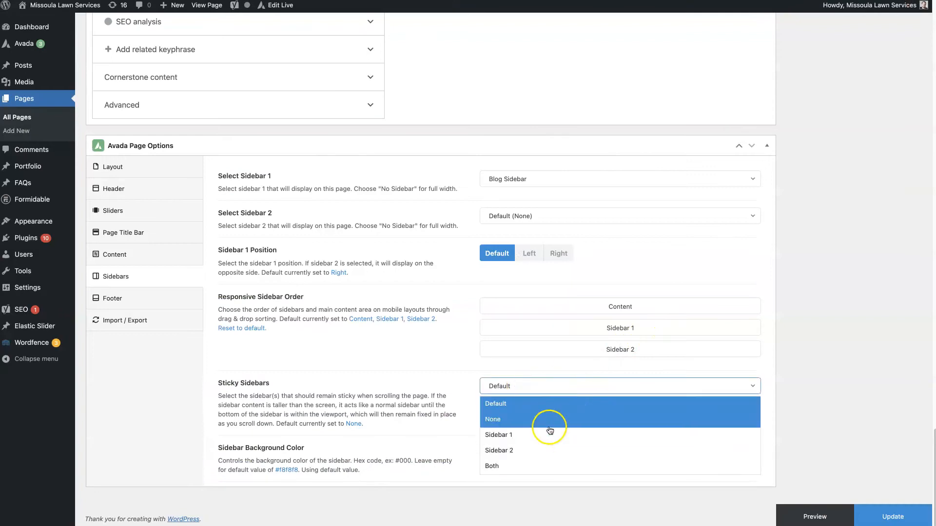
Step: Set Sticky Sidebars to Sidebar 1, update, and scroll the live page to check it sticks
{"action": "left_click", "coordinate": [498, 435]}
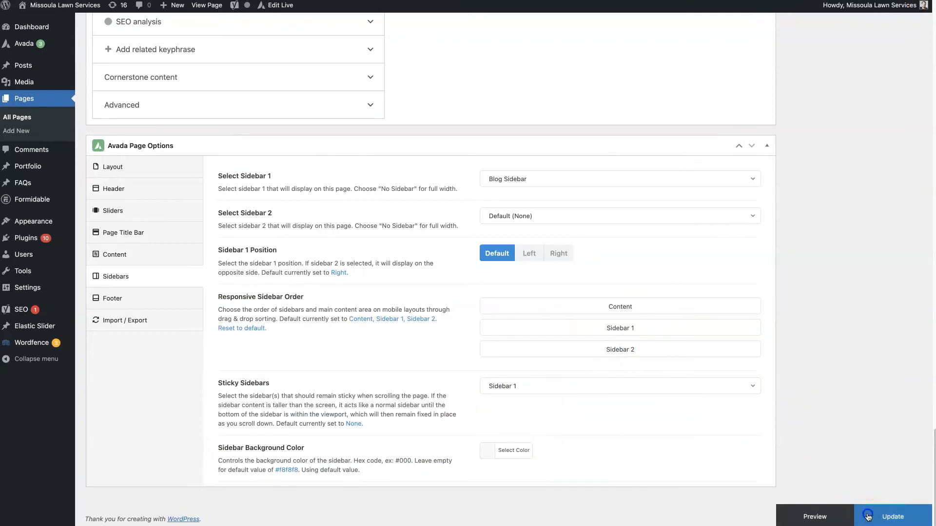
{"action": "left_click", "coordinate": [891, 516]}
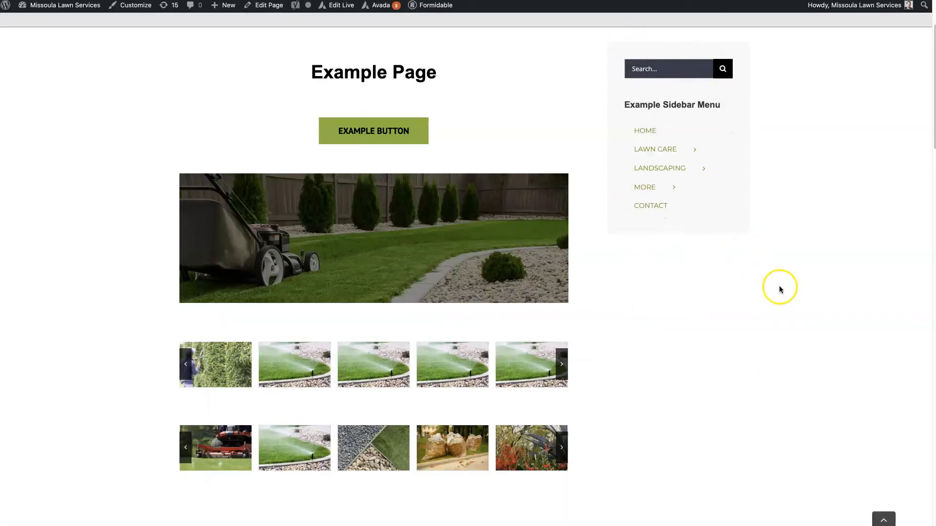
{"action": "scroll", "scroll_direction": "down", "scroll_amount": 3}
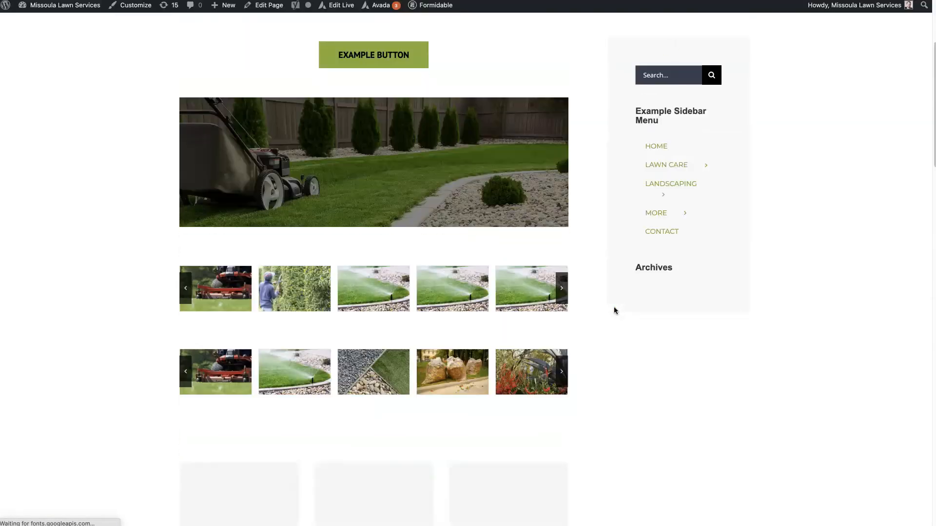
{"action": "scroll", "scroll_direction": "down", "scroll_amount": 3}
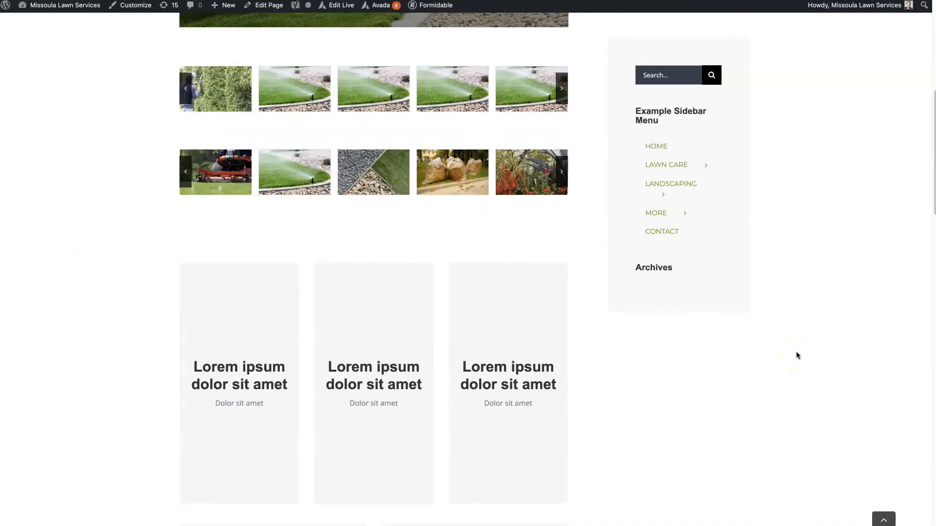
{"action": "scroll", "scroll_direction": "down", "scroll_amount": 3}
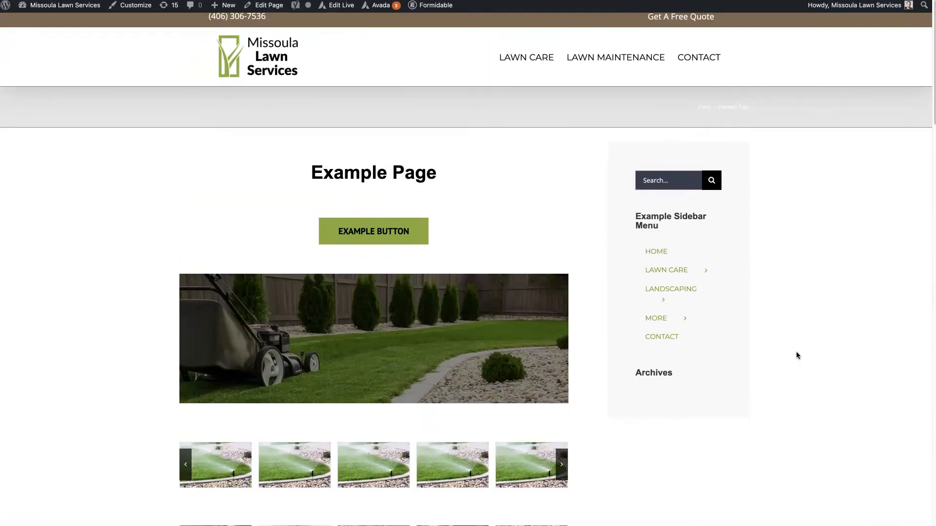
{"action": "left_click", "coordinate": [268, 5]}
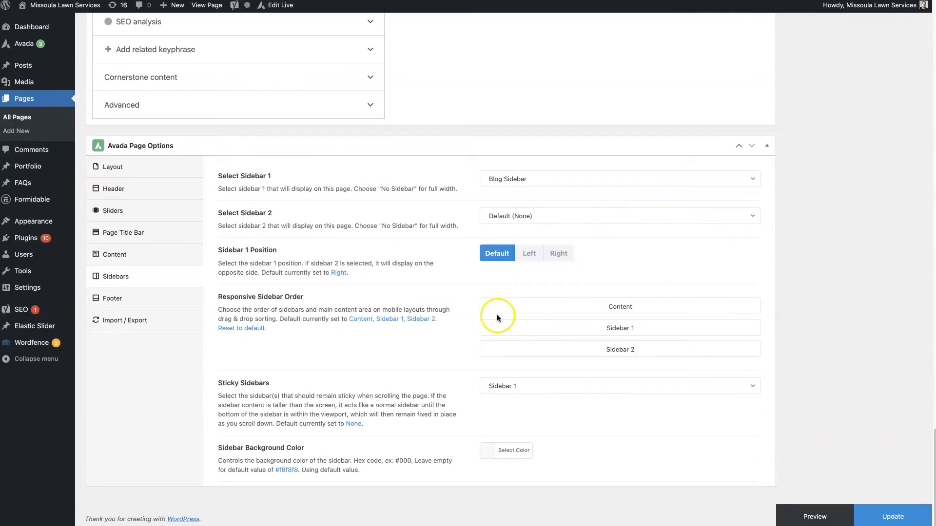
Step: Pick a dark grey Sidebar Background Color in this page's Avada sidebar options
{"action": "double_click", "coordinate": [226, 447]}
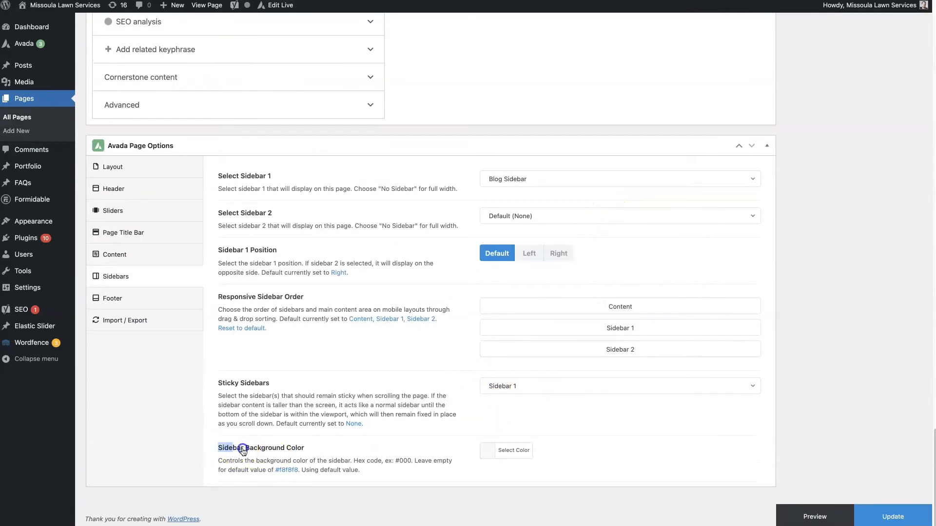
{"action": "double_click", "coordinate": [261, 448]}
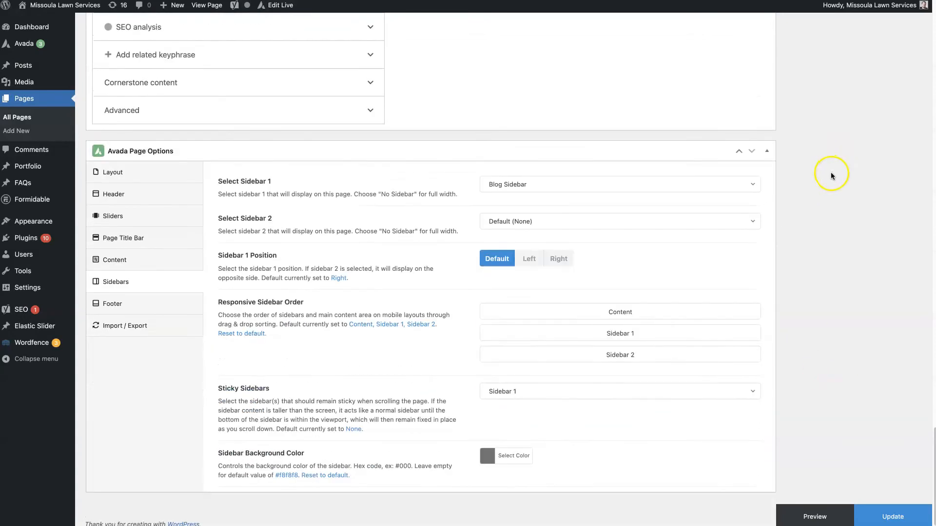
{"action": "left_click", "coordinate": [891, 516]}
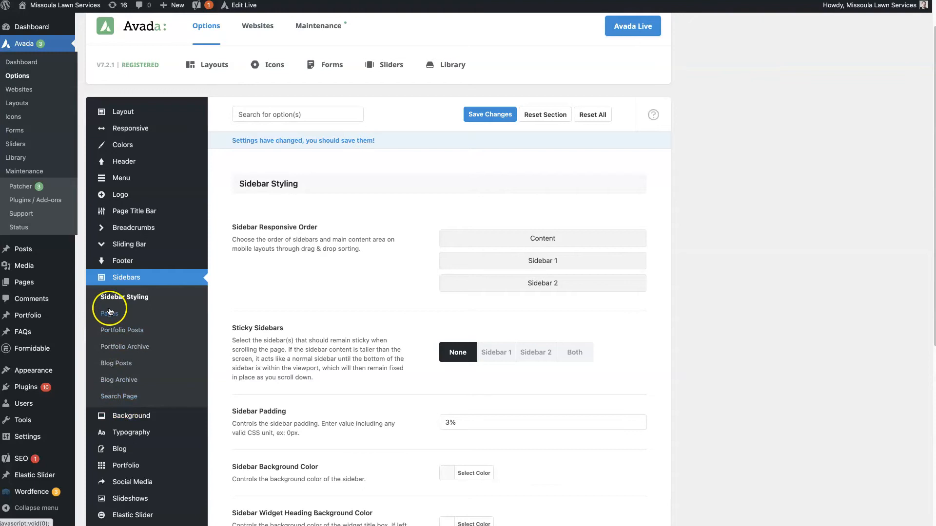
{"action": "mouse_move", "coordinate": [110, 330]}
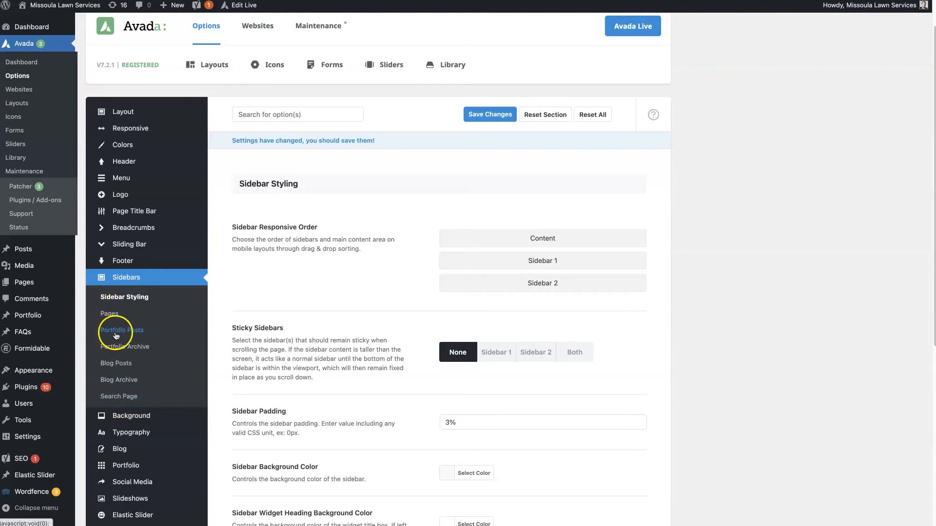
{"action": "mouse_move", "coordinate": [117, 380]}
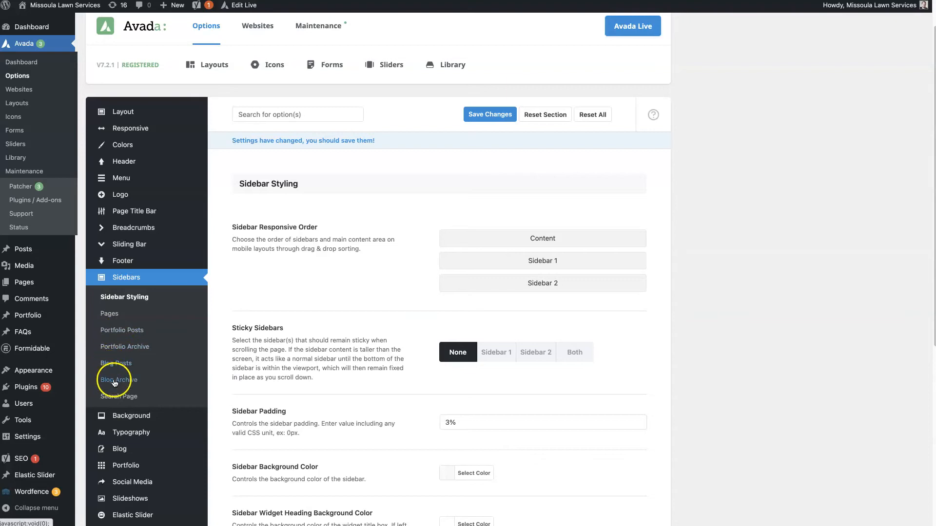
{"action": "mouse_move", "coordinate": [112, 297]}
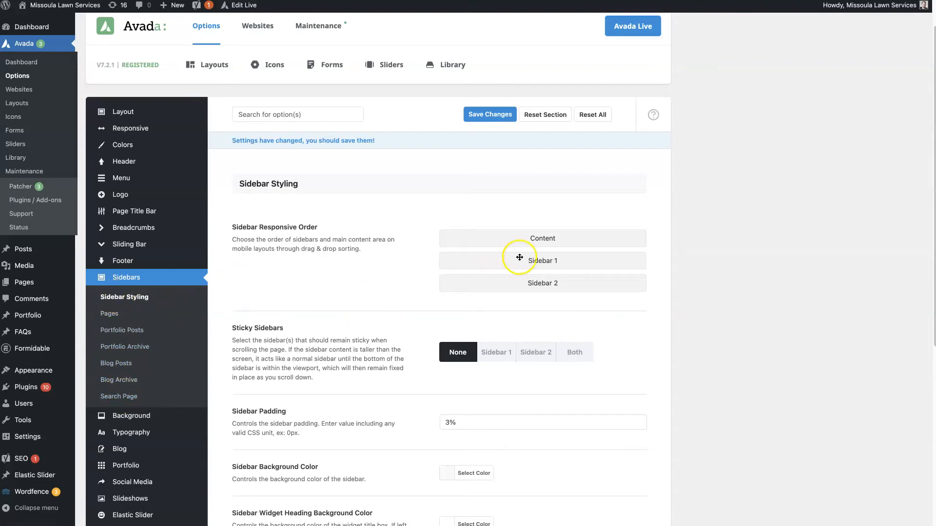
Step: Scroll Avada's Sidebar Styling options down to Sidebar Widget Heading Font Size, currently 18px
{"action": "scroll", "scroll_direction": "down", "scroll_amount": 3}
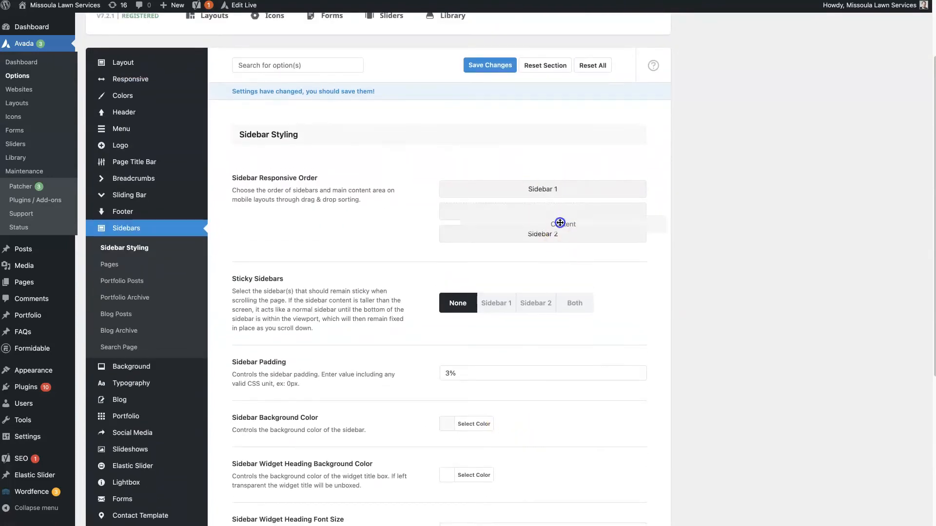
{"action": "left_click_drag", "start_coordinate": [542, 223], "coordinate": [541, 189]}
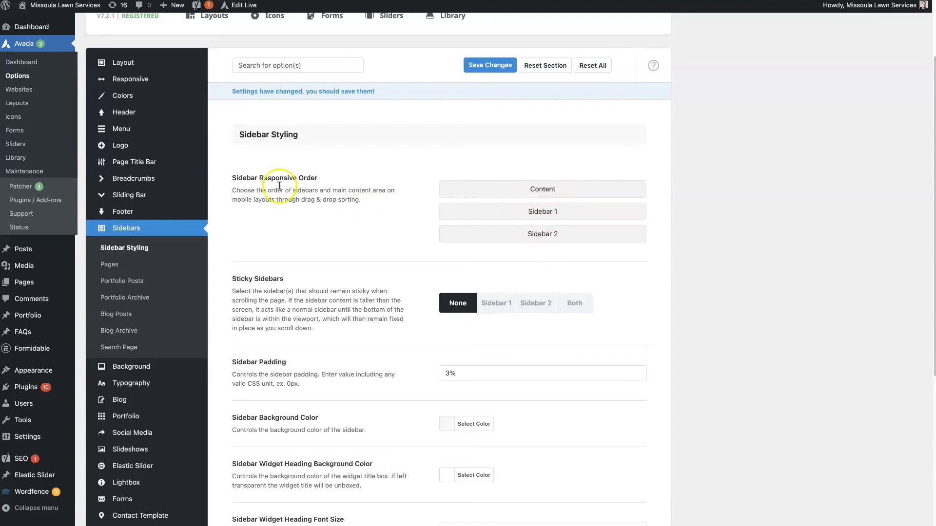
{"action": "mouse_move", "coordinate": [372, 223]}
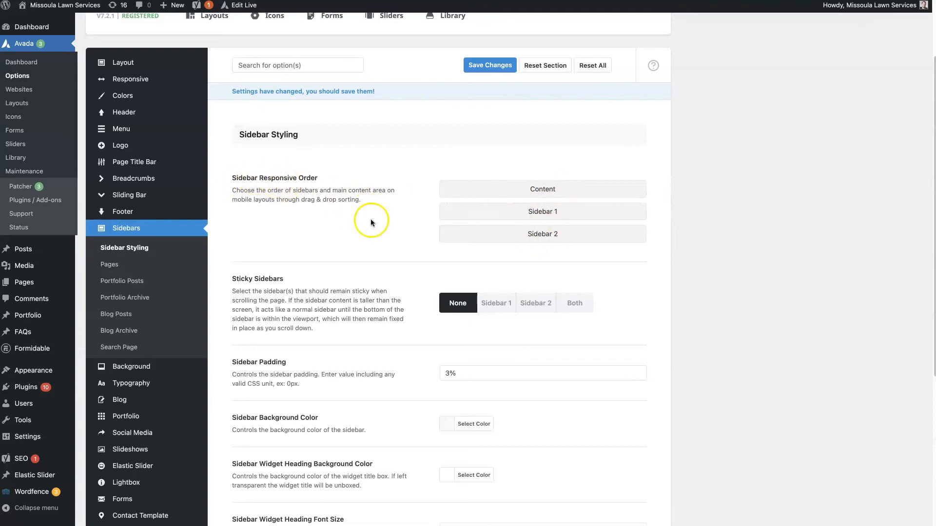
{"action": "scroll", "scroll_direction": "down", "scroll_amount": 3}
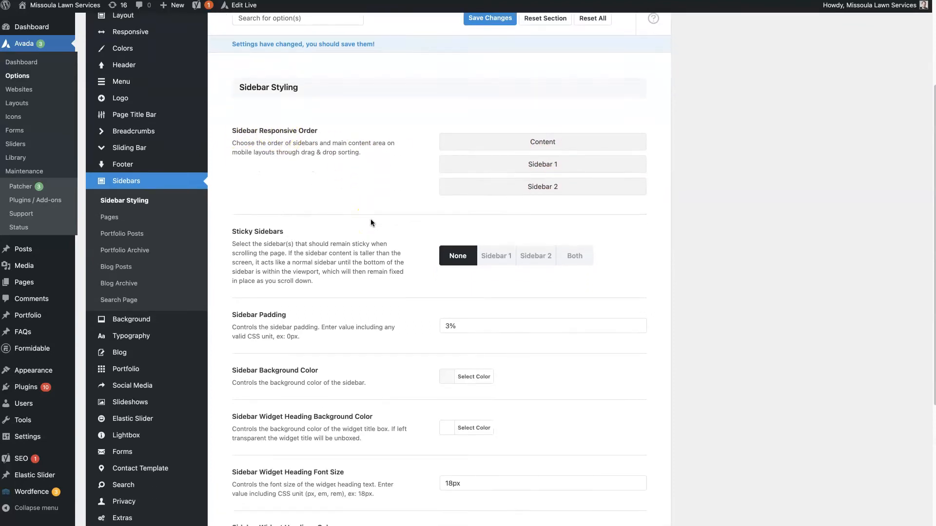
{"action": "scroll", "scroll_direction": "down", "scroll_amount": 3}
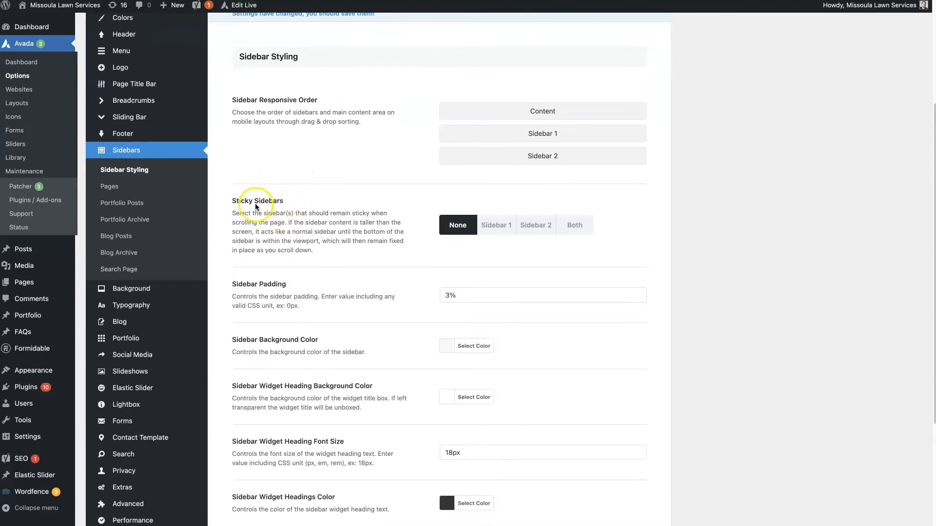
{"action": "scroll", "scroll_direction": "down", "scroll_amount": 3}
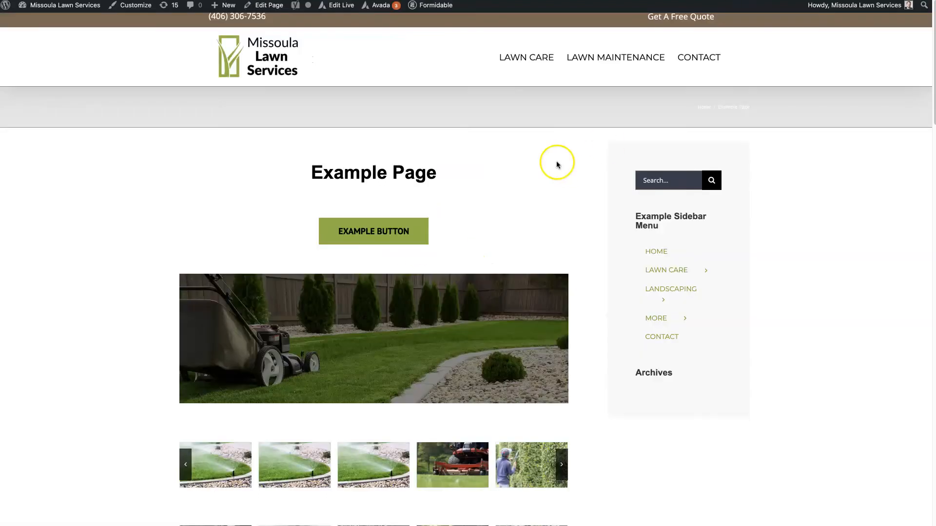
{"action": "mouse_move", "coordinate": [634, 220]}
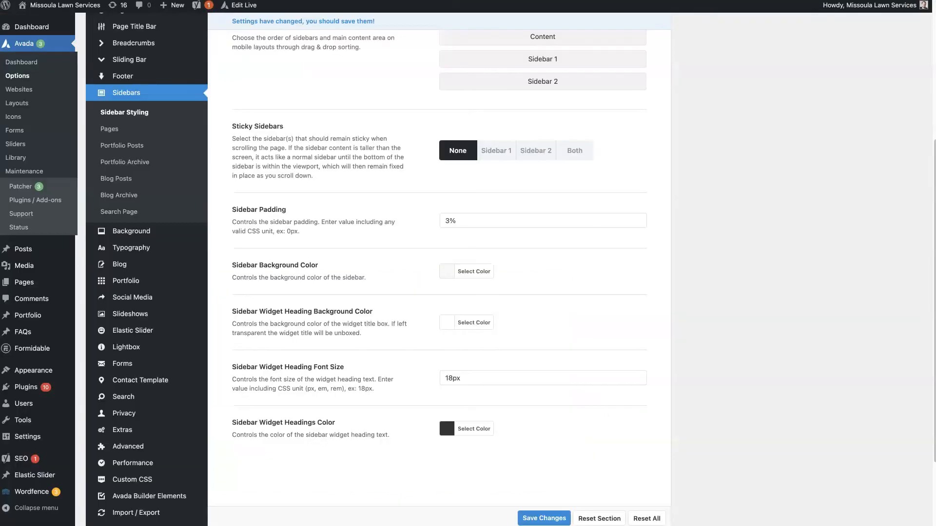
{"action": "mouse_move", "coordinate": [263, 268]}
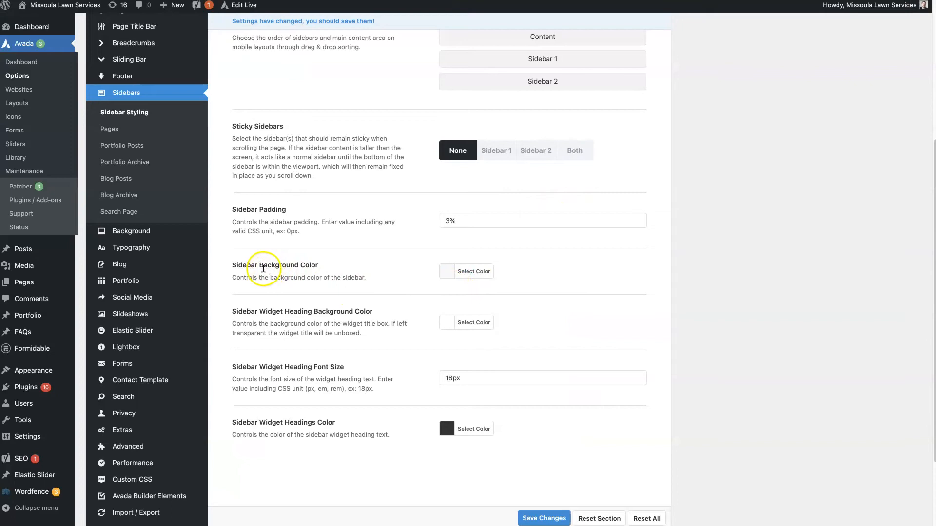
{"action": "mouse_move", "coordinate": [281, 314]}
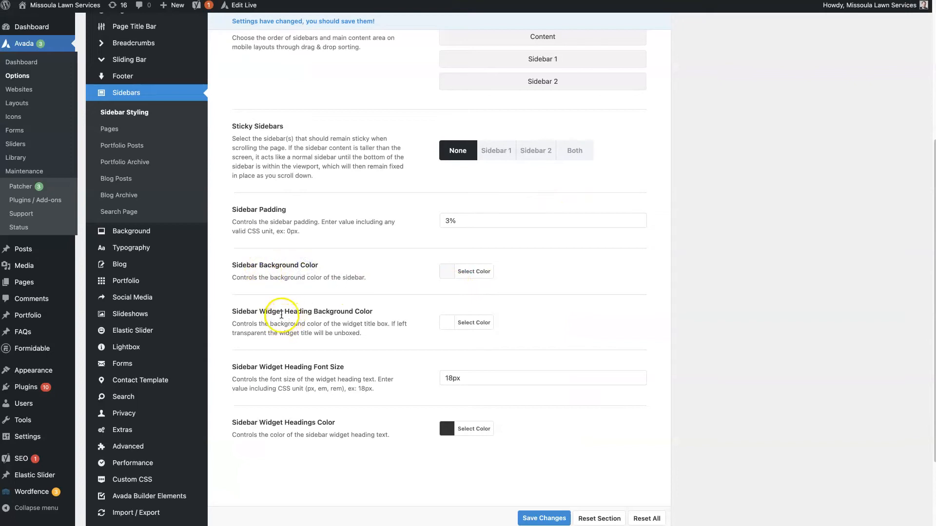
{"action": "double_click", "coordinate": [328, 310]}
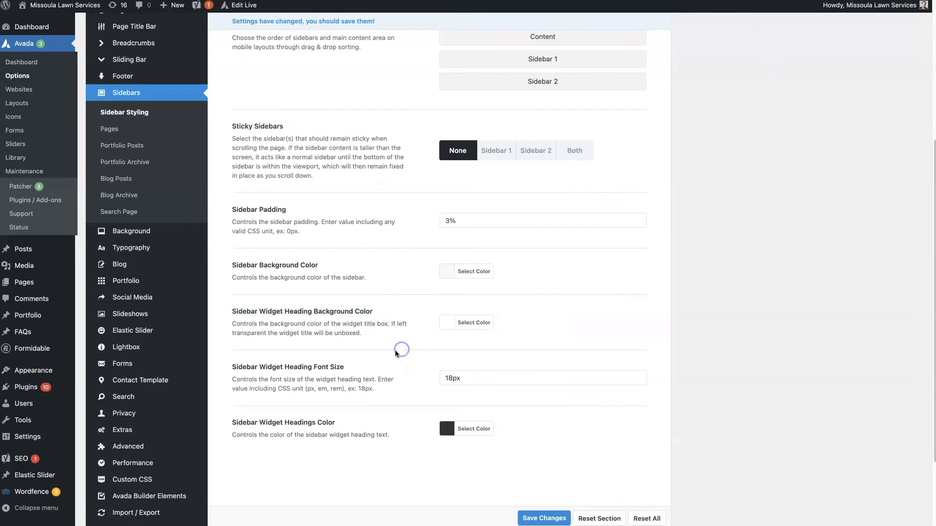
{"action": "scroll", "scroll_direction": "down", "scroll_amount": 3}
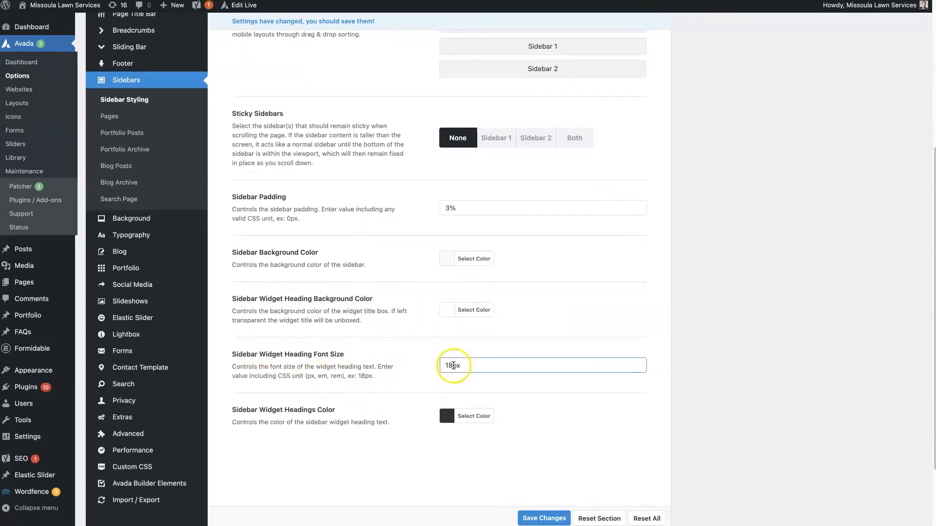
Step: Set Sidebar Widget Heading Font Size to 25px and save the change
{"action": "type", "text": "25px"}
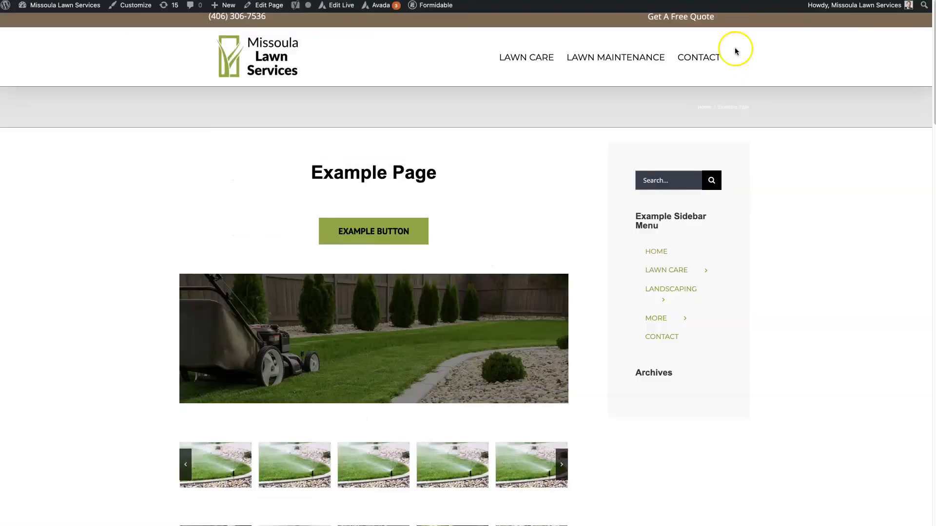
{"action": "double_click", "coordinate": [653, 372]}
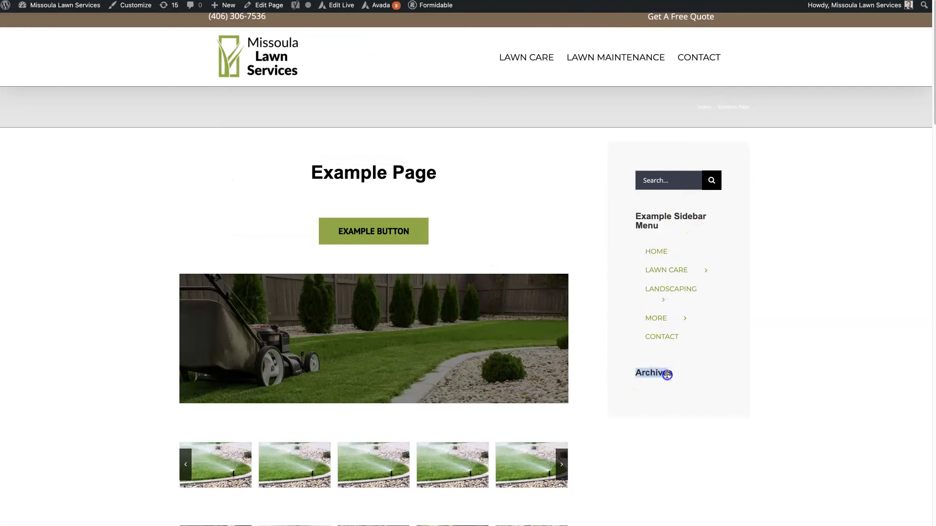
{"action": "left_click", "coordinate": [268, 5]}
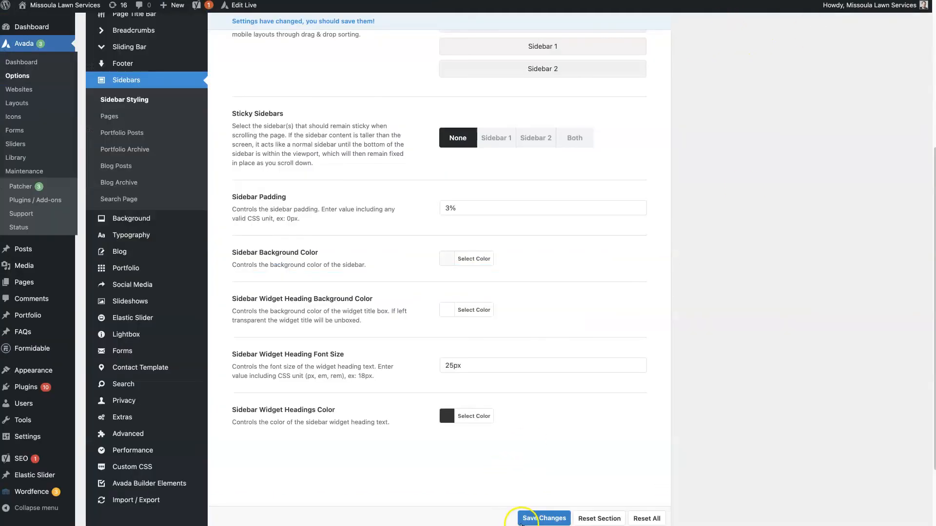
{"action": "left_click", "coordinate": [543, 518]}
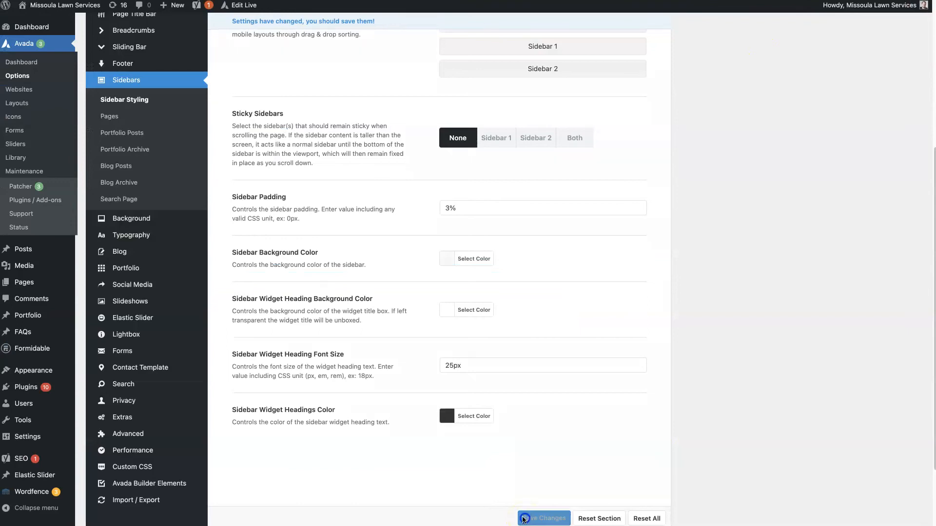
Step: Reload the live page to confirm the larger widget headings, then show Pages sidebar settings
{"action": "left_click", "coordinate": [542, 518]}
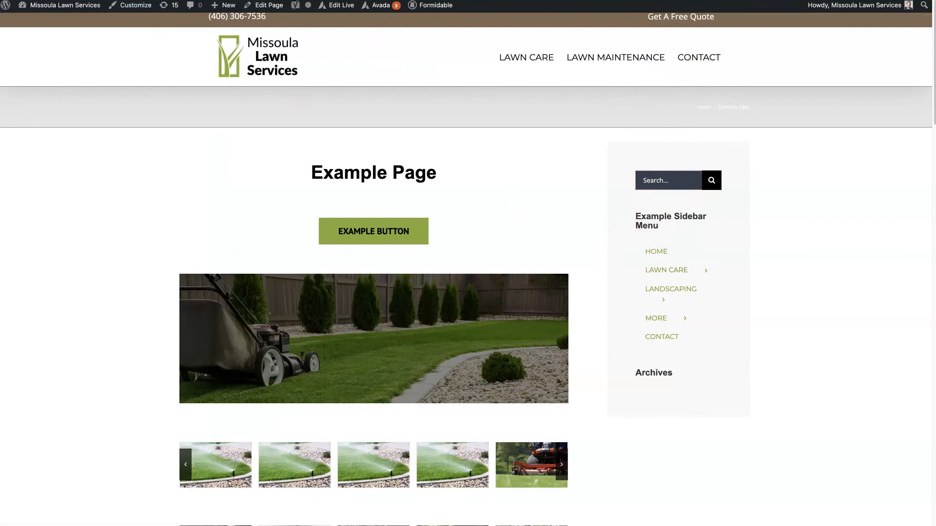
{"action": "left_click", "coordinate": [561, 464]}
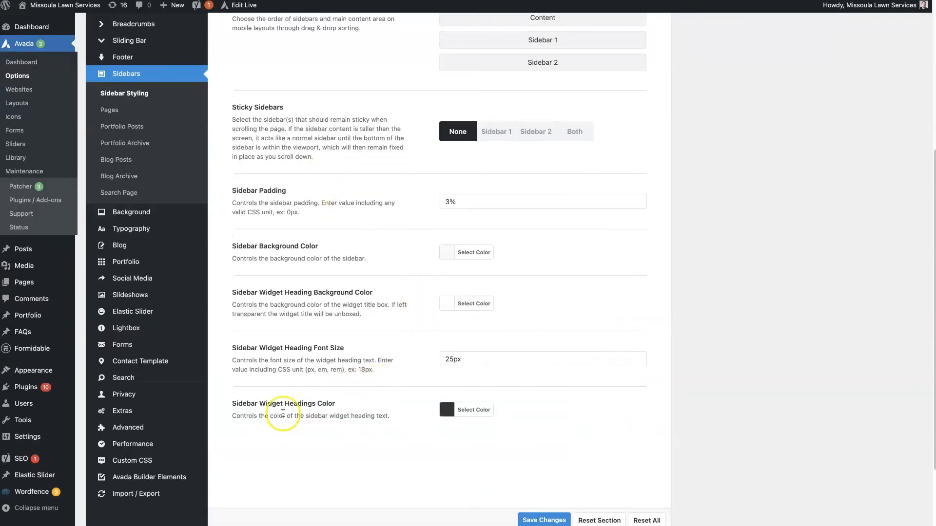
{"action": "mouse_move", "coordinate": [242, 404]}
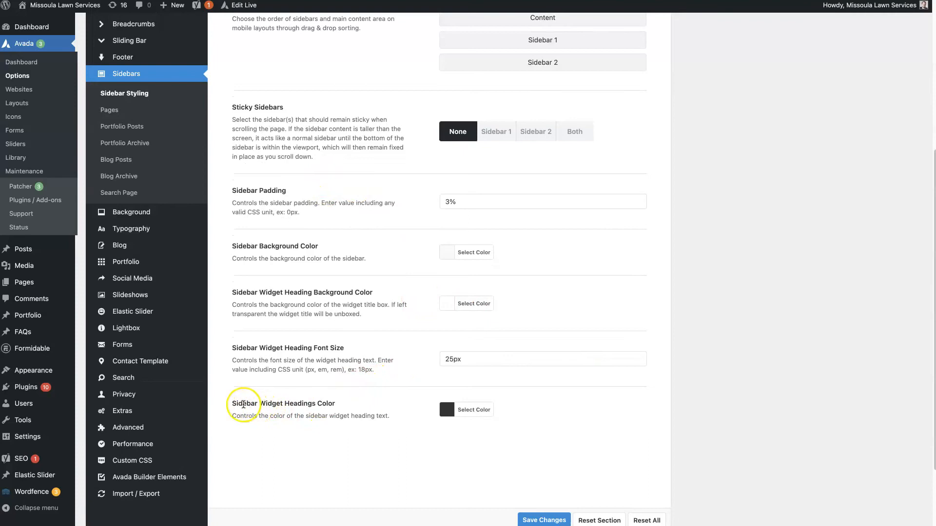
{"action": "double_click", "coordinate": [284, 404]}
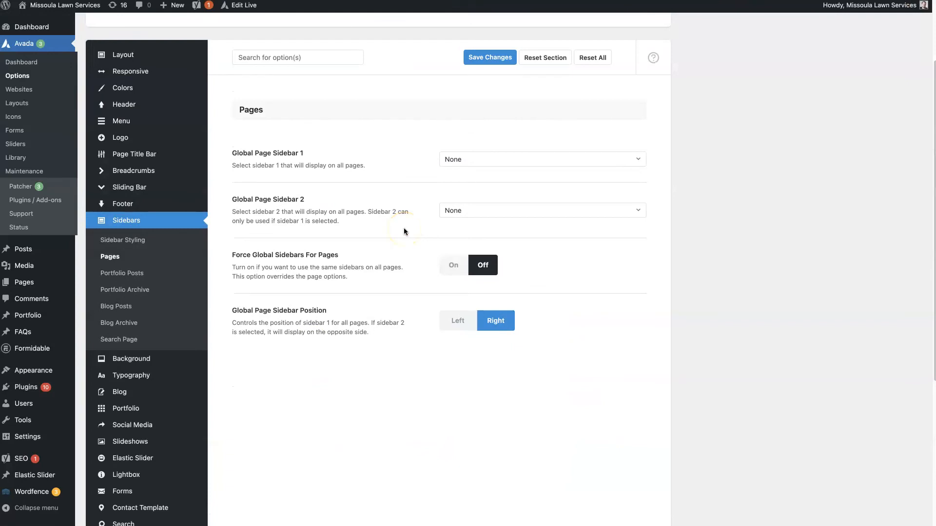
Step: Review Pages sidebar options, leaving Sidebar 1 at None and Force Global Sidebars Off
{"action": "left_click", "coordinate": [540, 159]}
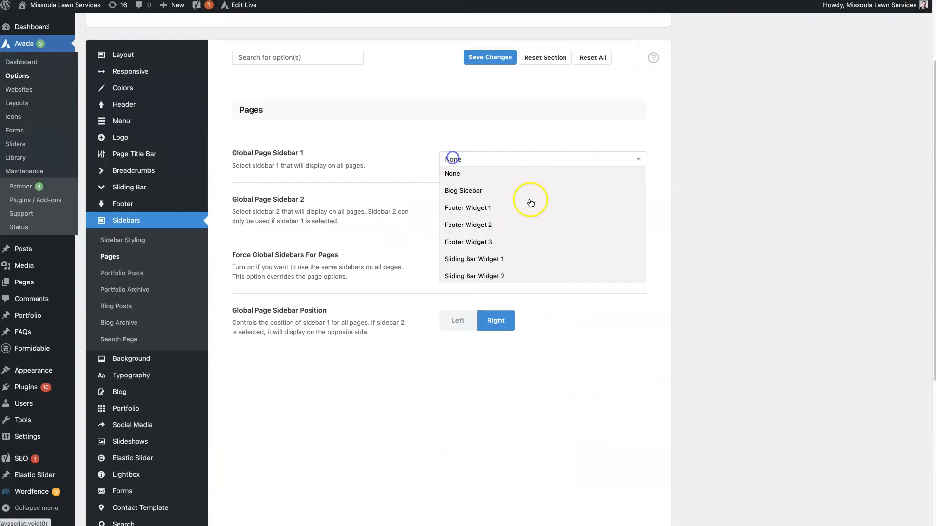
{"action": "left_click", "coordinate": [452, 174]}
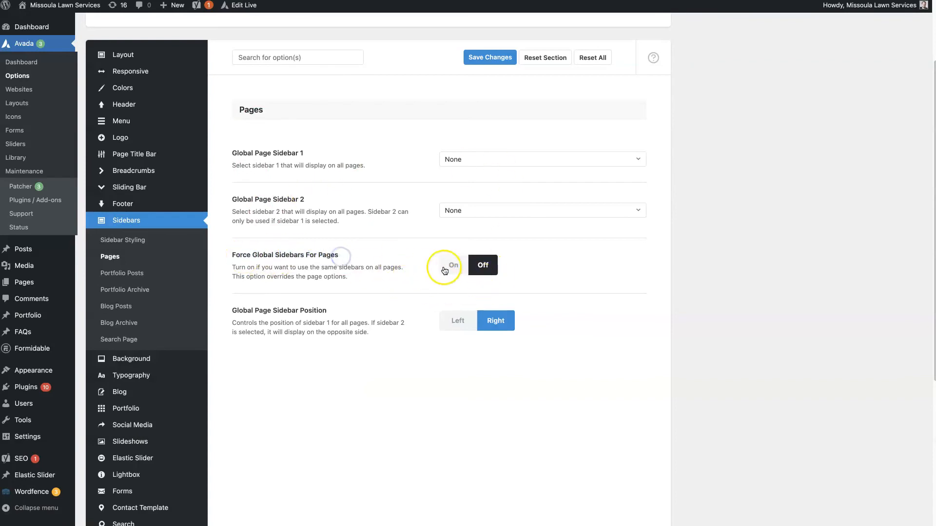
{"action": "left_click", "coordinate": [452, 268]}
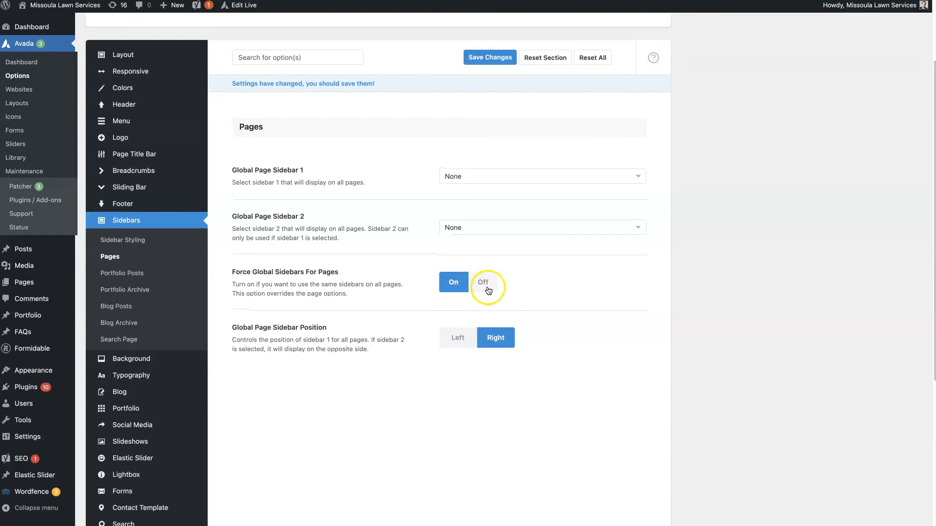
{"action": "left_click", "coordinate": [483, 281]}
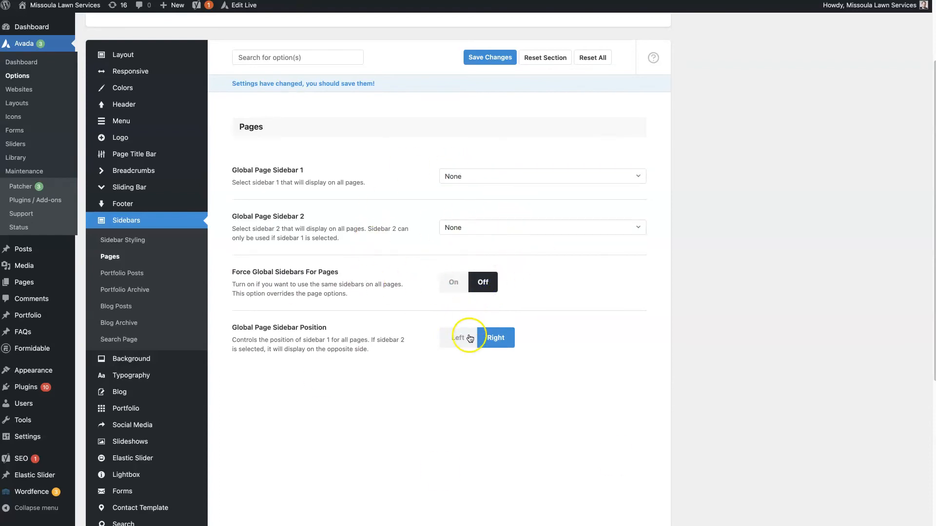
{"action": "left_click", "coordinate": [495, 337]}
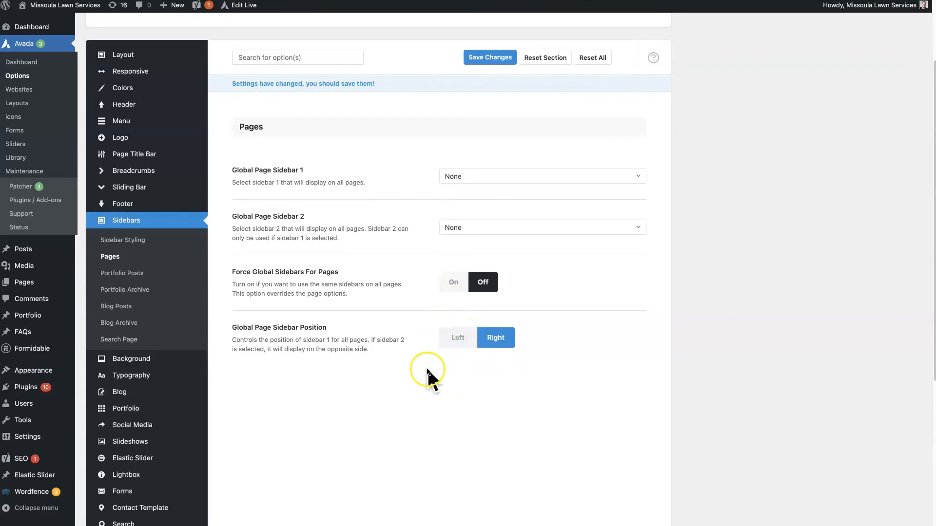
{"action": "left_click", "coordinate": [123, 273]}
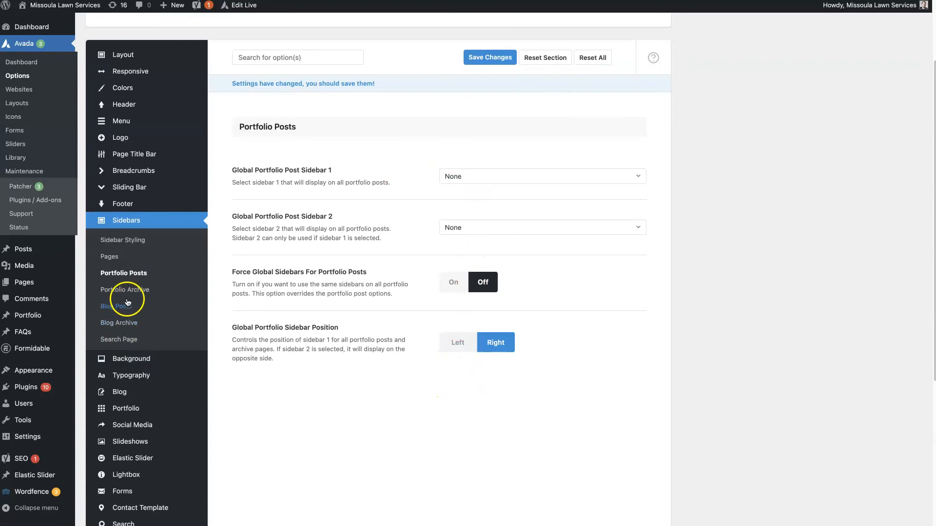
Step: View the Search Page sidebar settings (Blog Sidebar), then the Portfolio Archive settings
{"action": "left_click", "coordinate": [119, 339]}
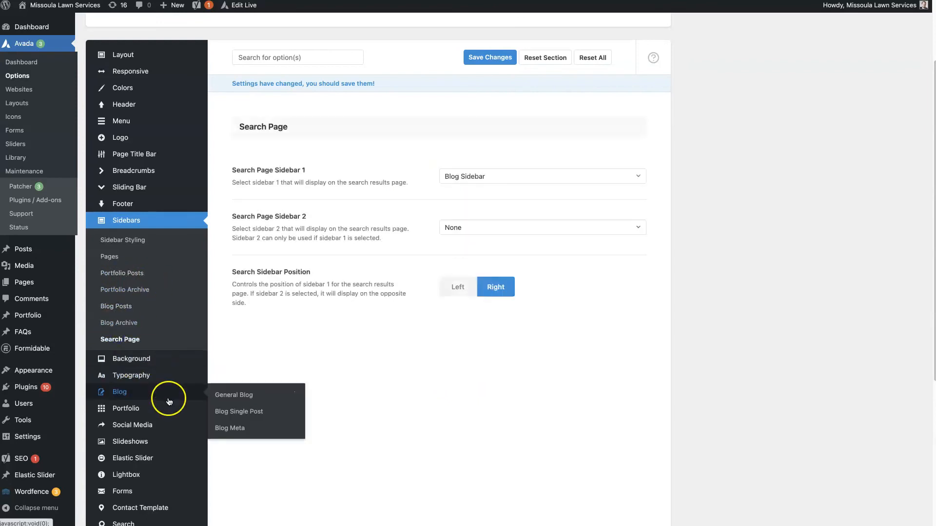
{"action": "mouse_move", "coordinate": [313, 409]}
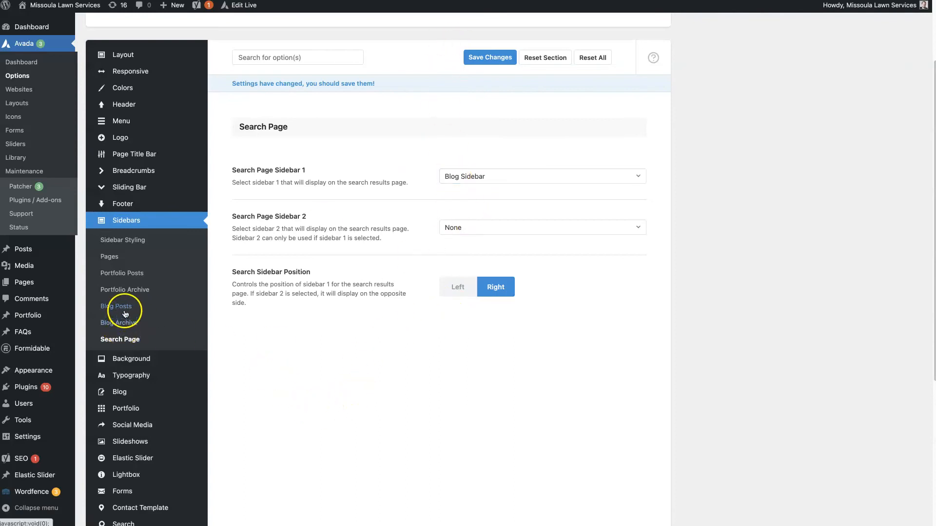
{"action": "mouse_move", "coordinate": [118, 322]}
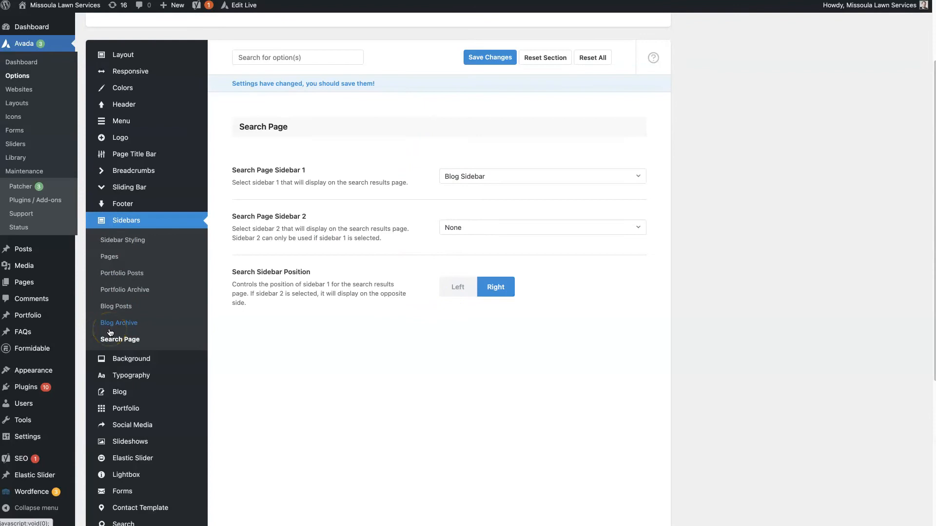
{"action": "mouse_move", "coordinate": [127, 263]}
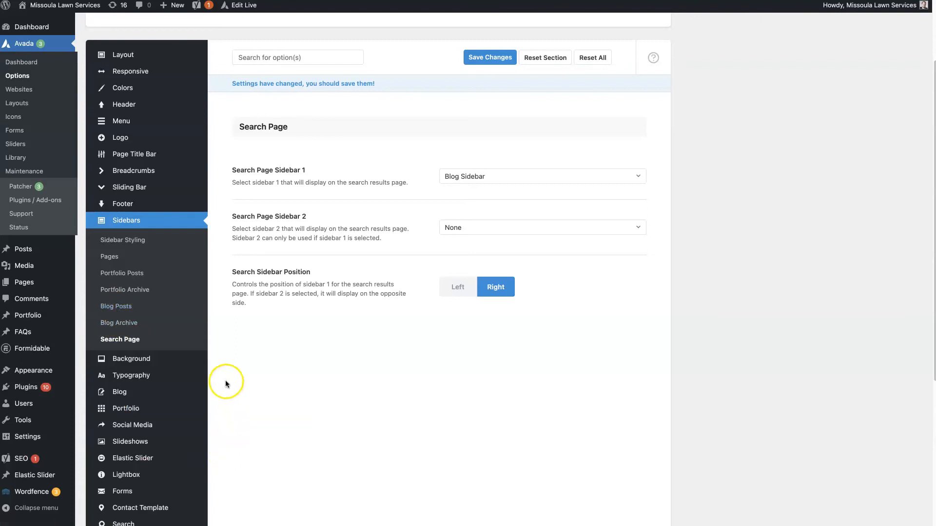
{"action": "mouse_move", "coordinate": [122, 272]}
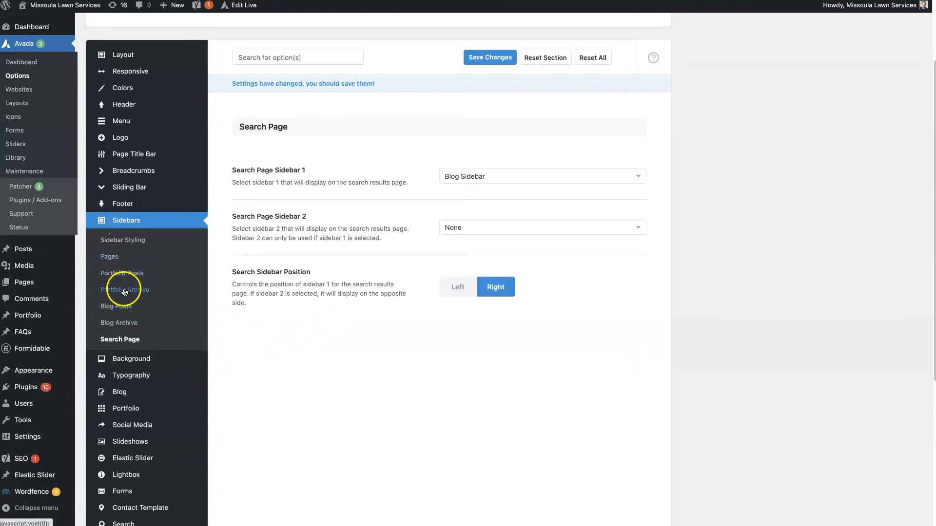
{"action": "left_click", "coordinate": [125, 289]}
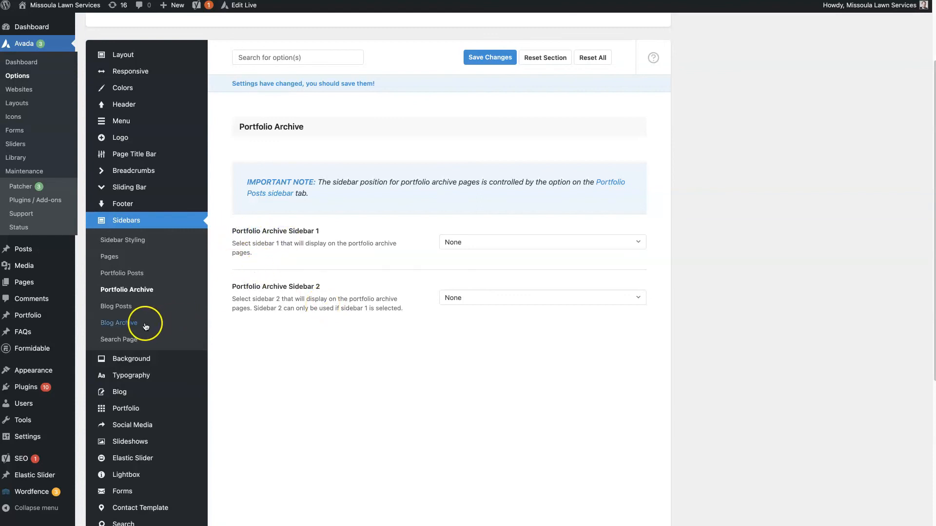
Step: Show Blog Archive sidebar options: Sidebar 1 Blog Sidebar, Sidebar 2 None
{"action": "left_click", "coordinate": [118, 323]}
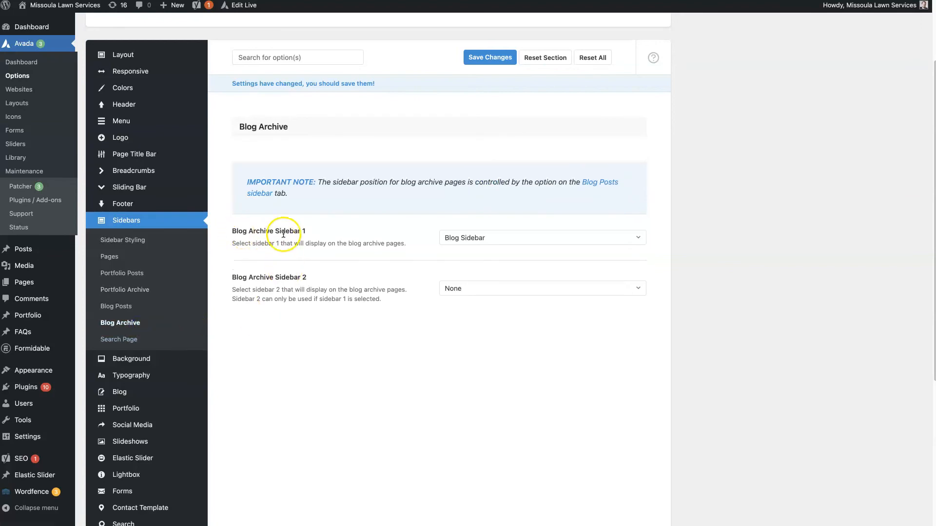
{"action": "mouse_move", "coordinate": [285, 257]}
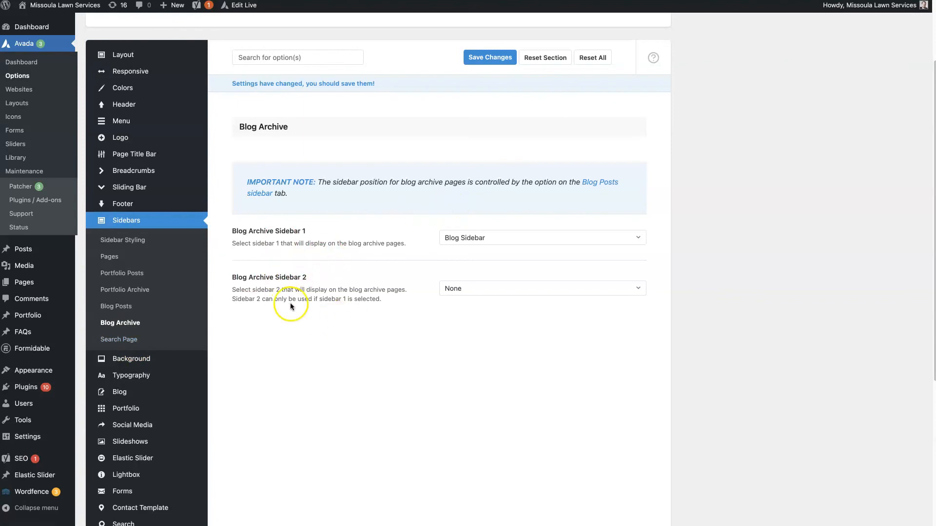
{"action": "mouse_move", "coordinate": [690, 95]}
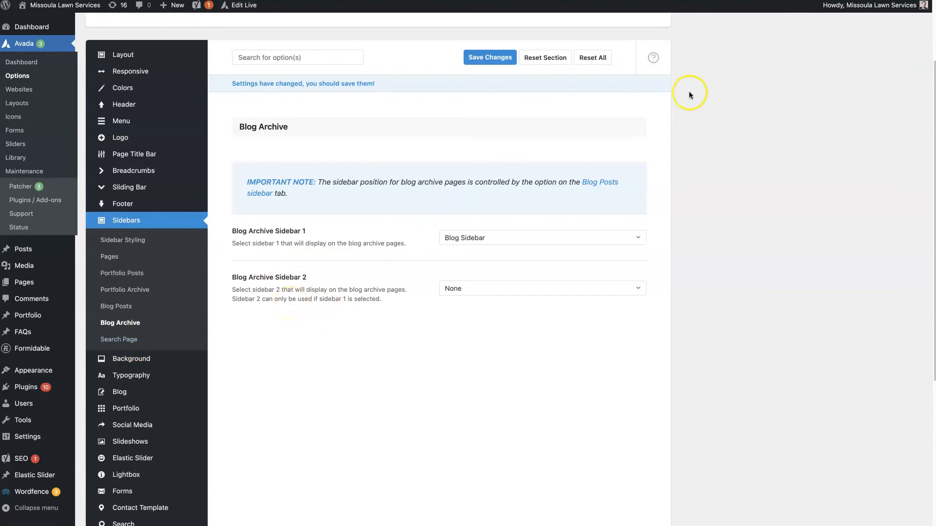